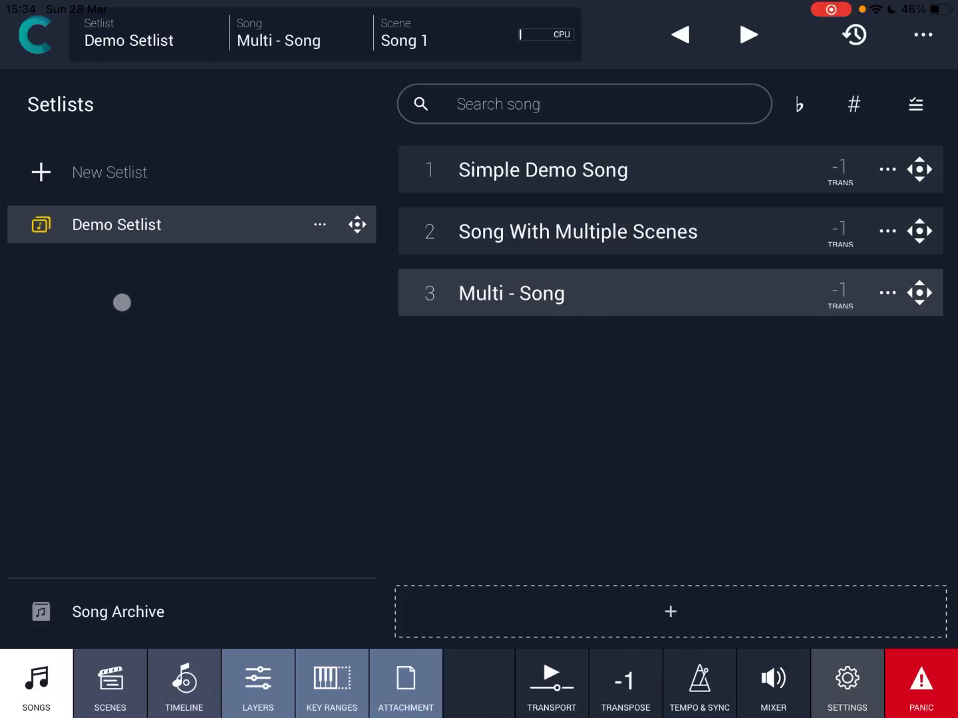
# Create a new setlist from scratch named SFMList and make it the active setlist.
pyautogui.click(109, 172)
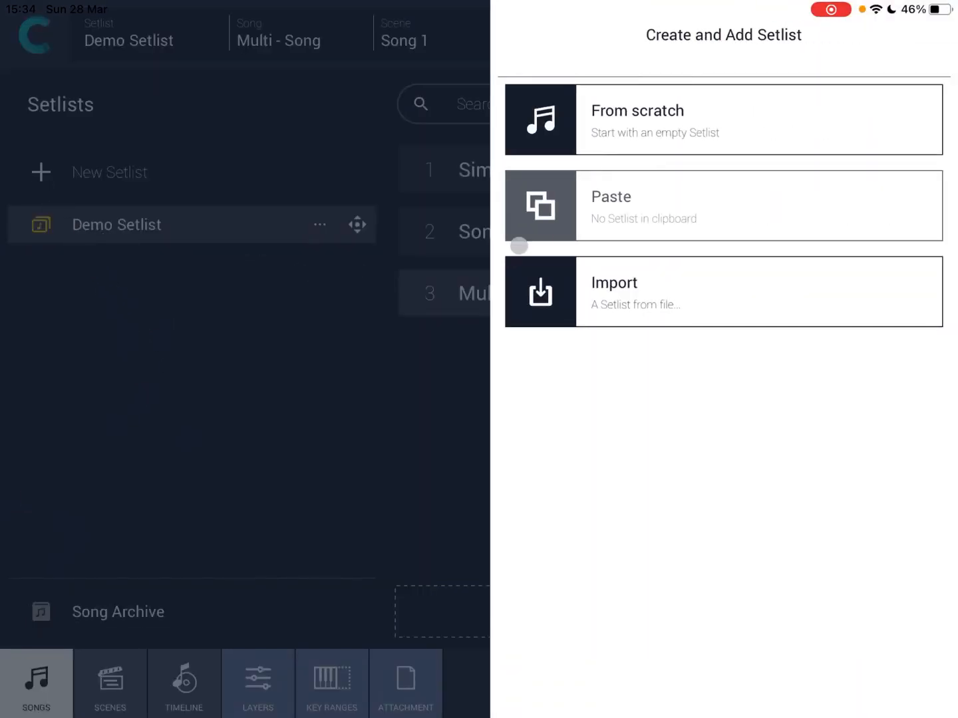
pyautogui.moveTo(684, 165)
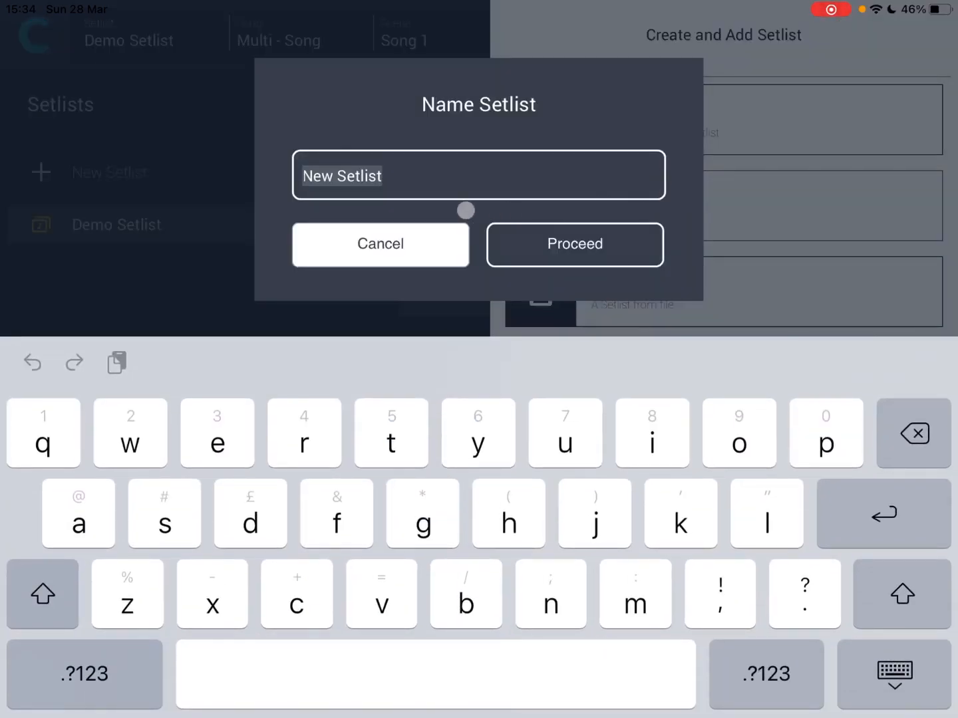
pyautogui.write('SFMLi')
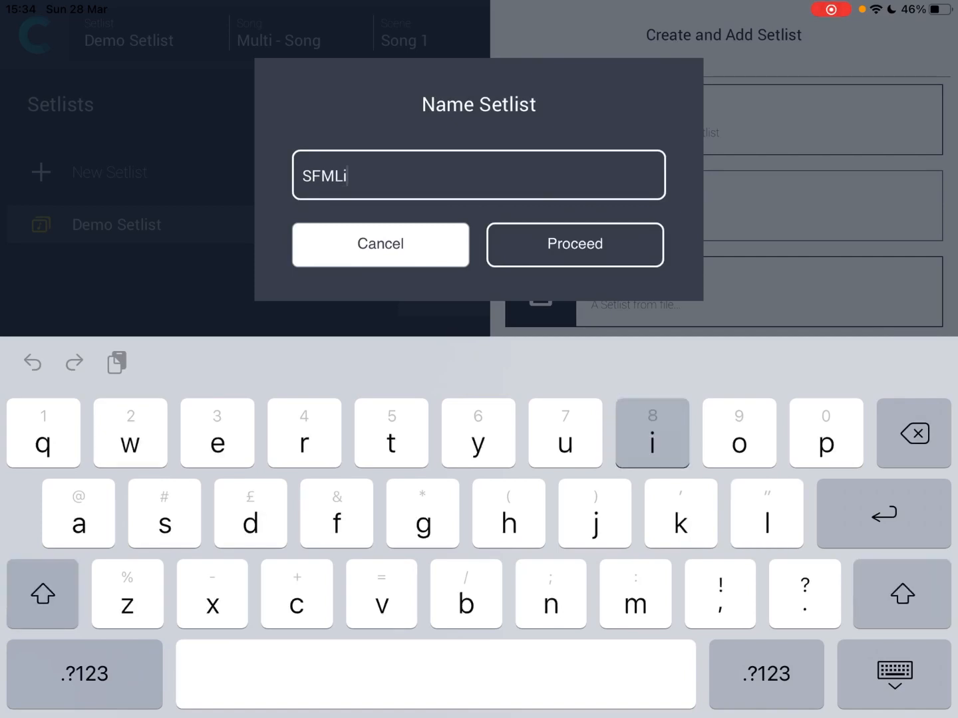
pyautogui.write('st')
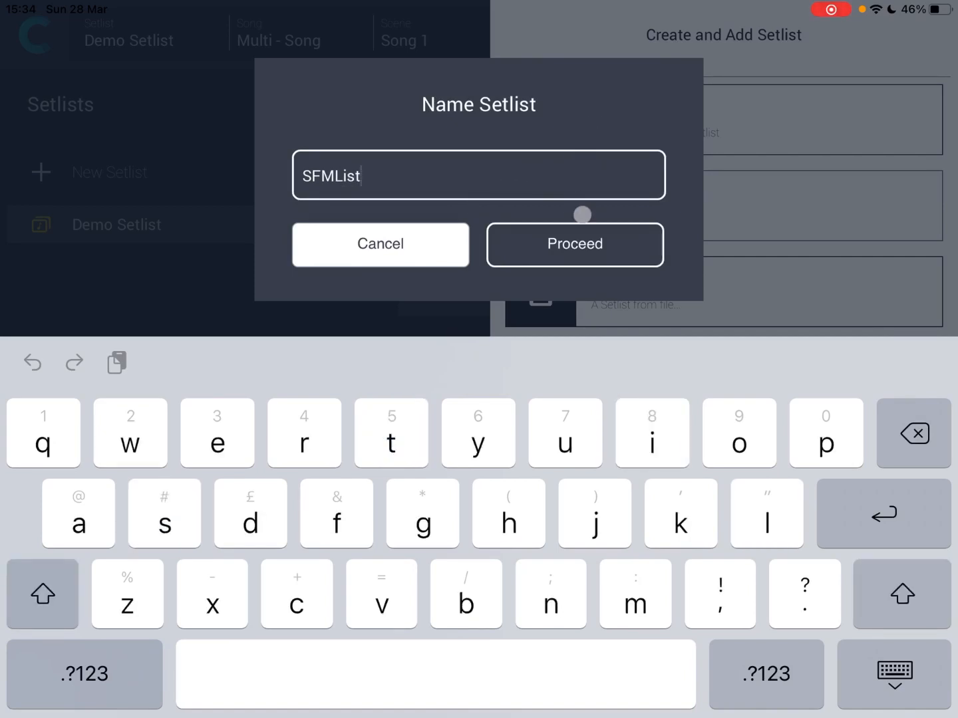
pyautogui.click(574, 244)
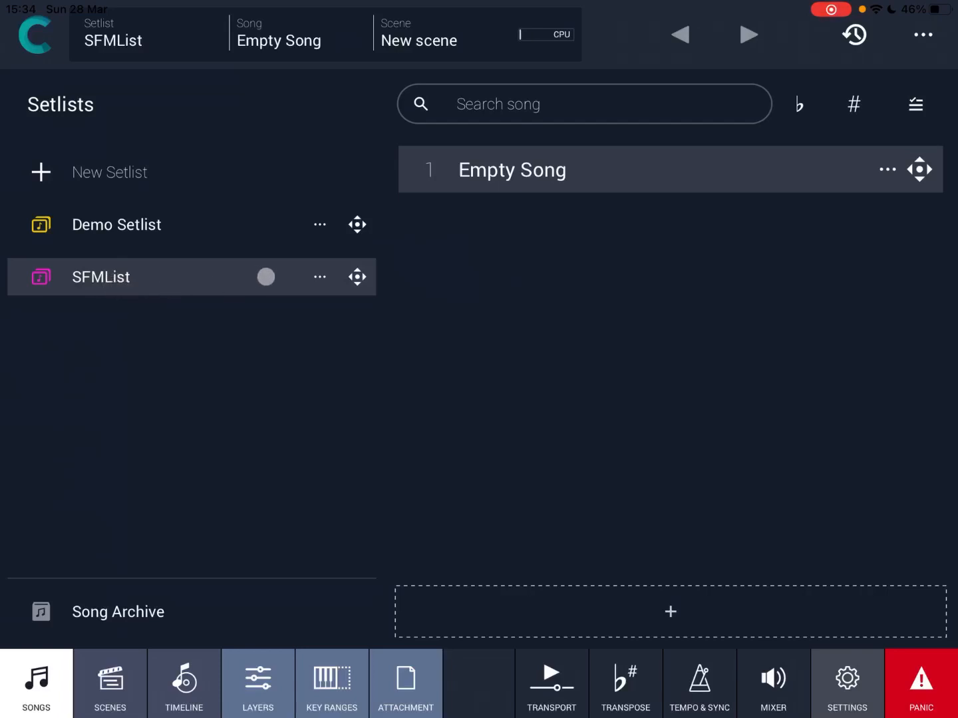
pyautogui.click(320, 277)
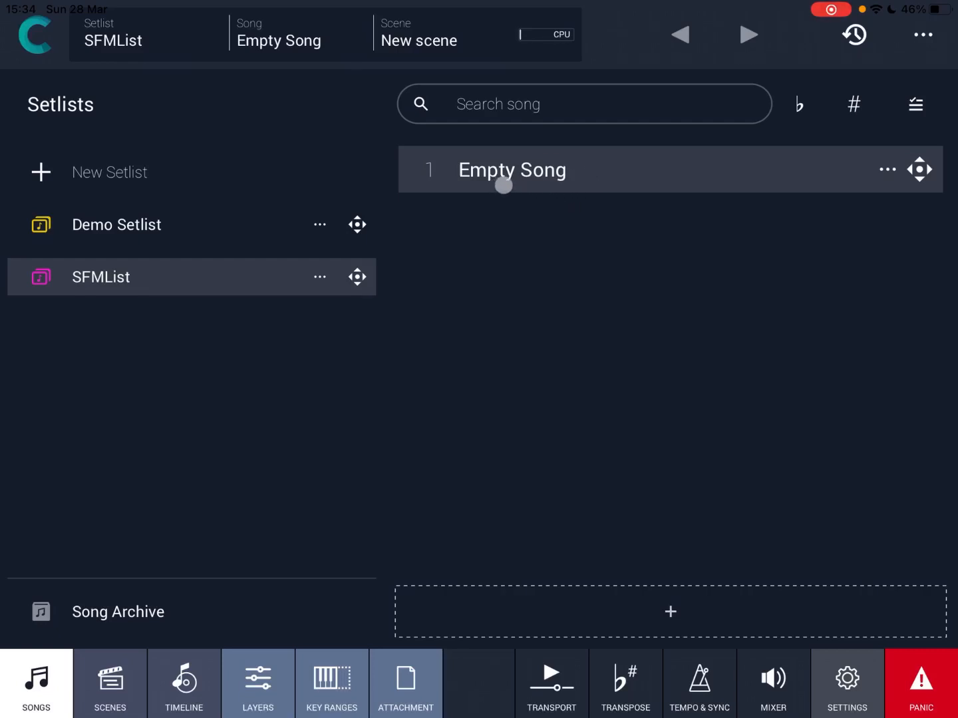
# Rename the setlist's empty song to 'SFM Song' and show its default scene.
pyautogui.click(885, 169)
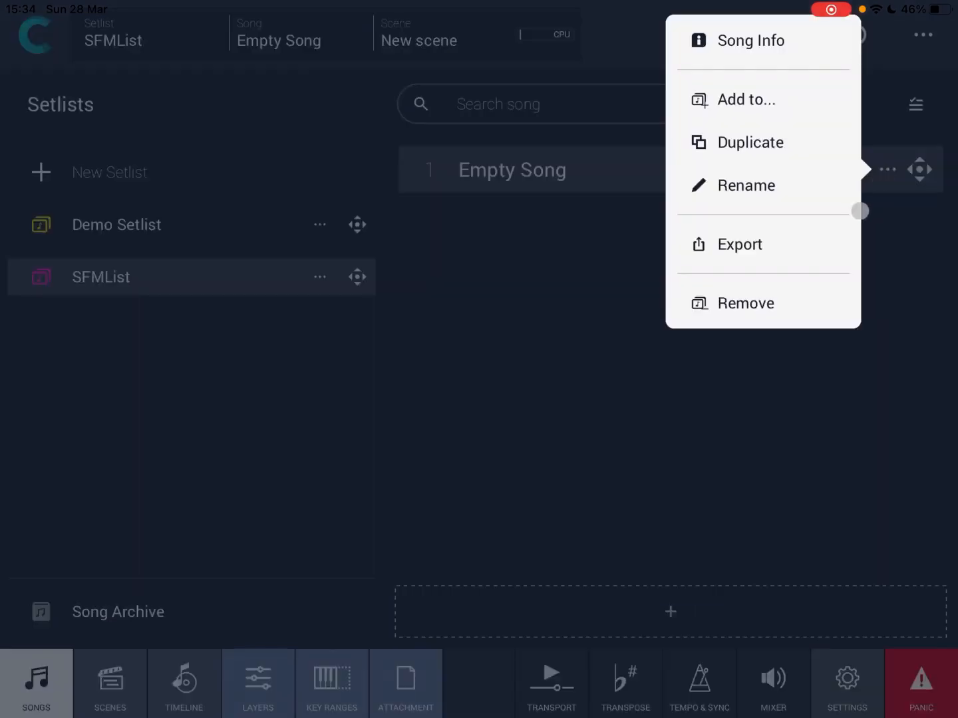
pyautogui.click(746, 185)
pyautogui.write('SF')
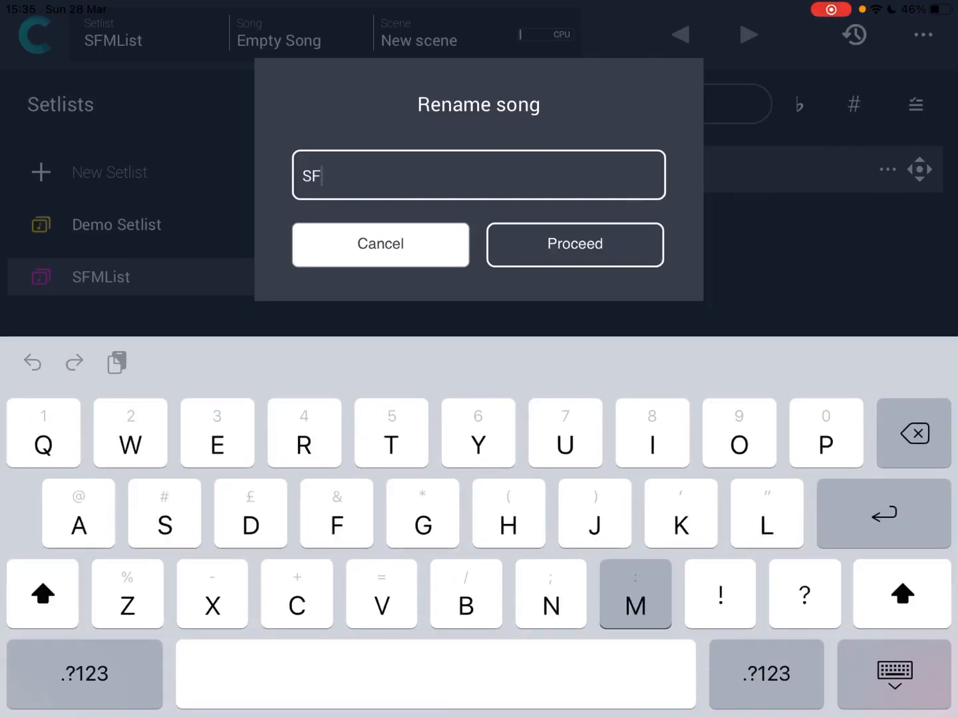
pyautogui.click(575, 244)
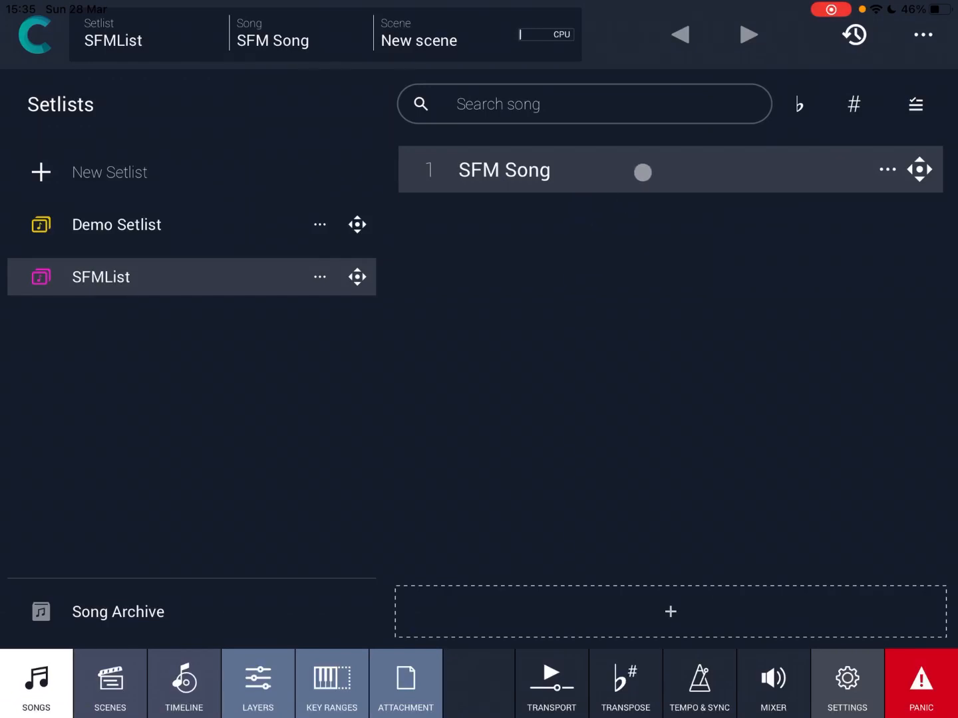
pyautogui.click(110, 684)
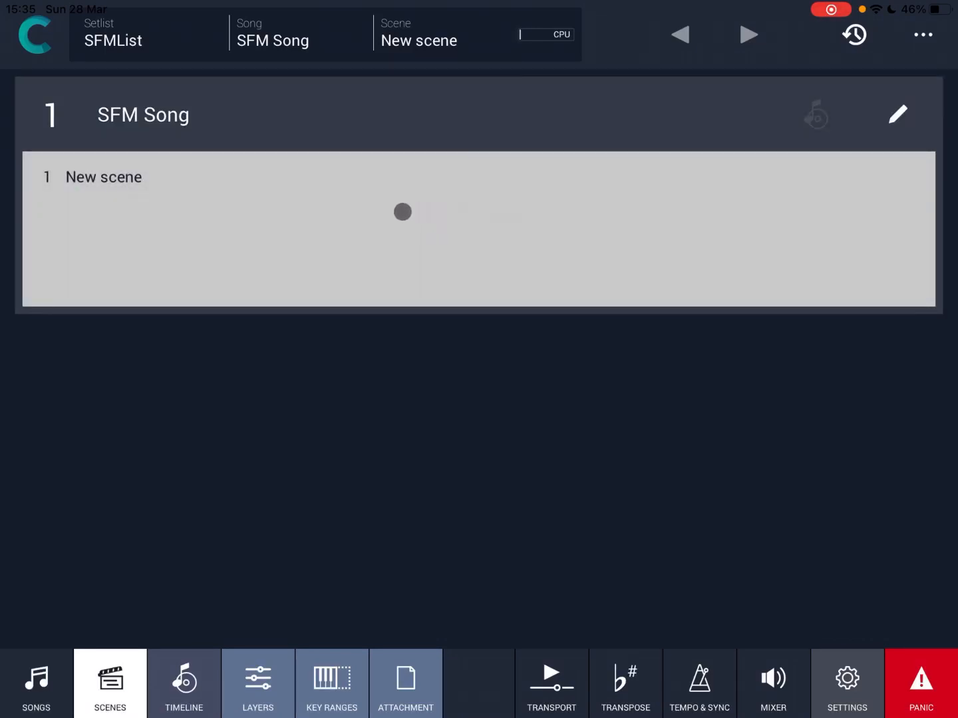
# Rename the default scene to 'SFM Scene 1'.
pyautogui.moveTo(402, 212); pyautogui.dragTo(185, 217)
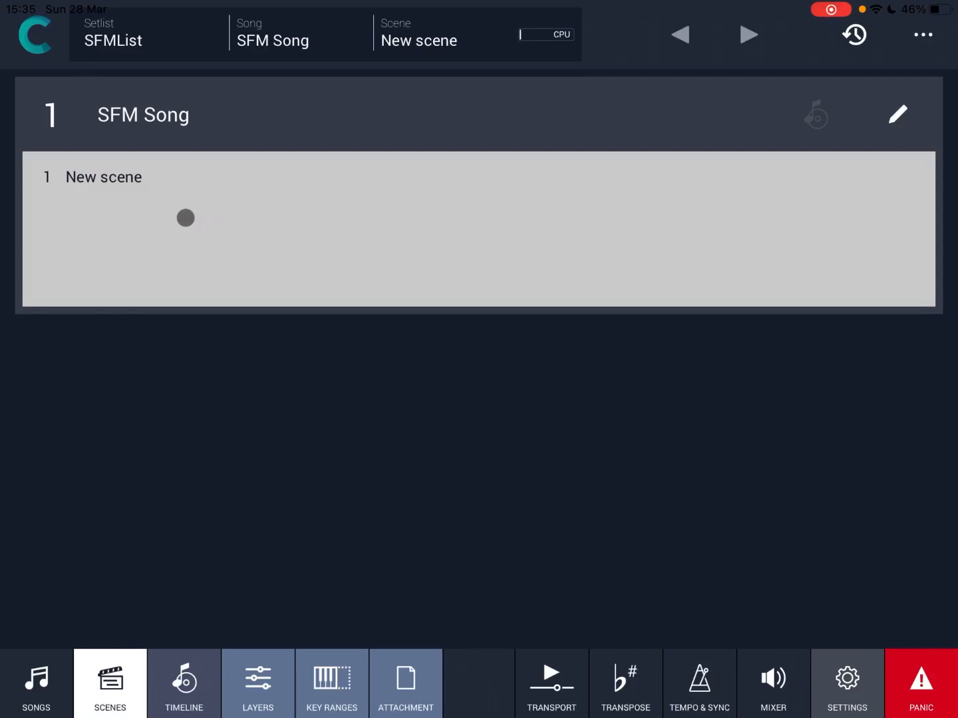
pyautogui.click(897, 116)
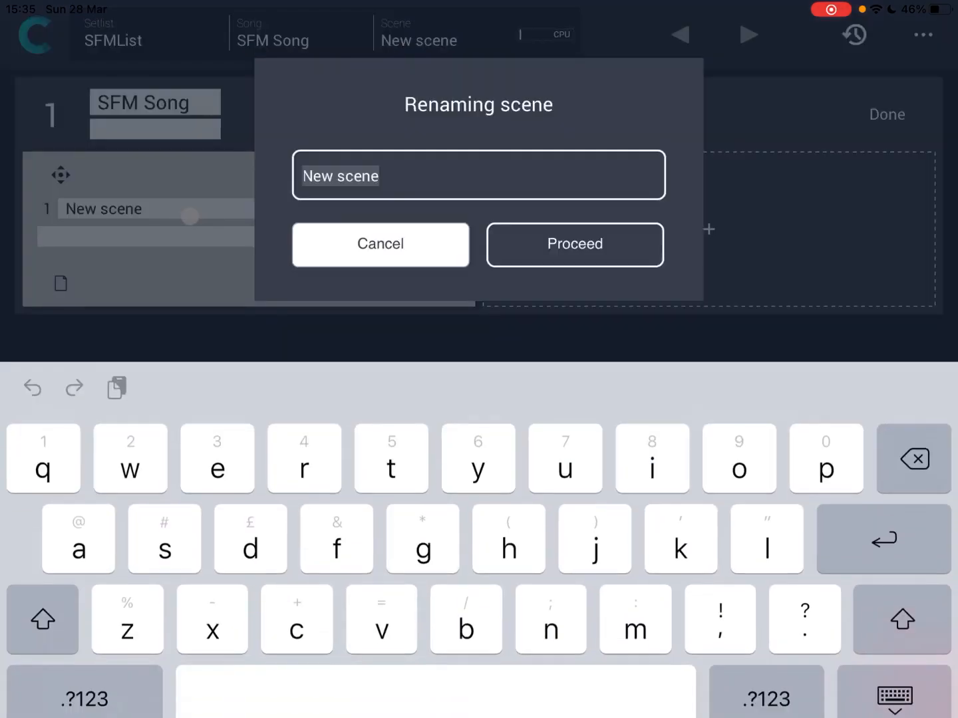
pyautogui.write('s')
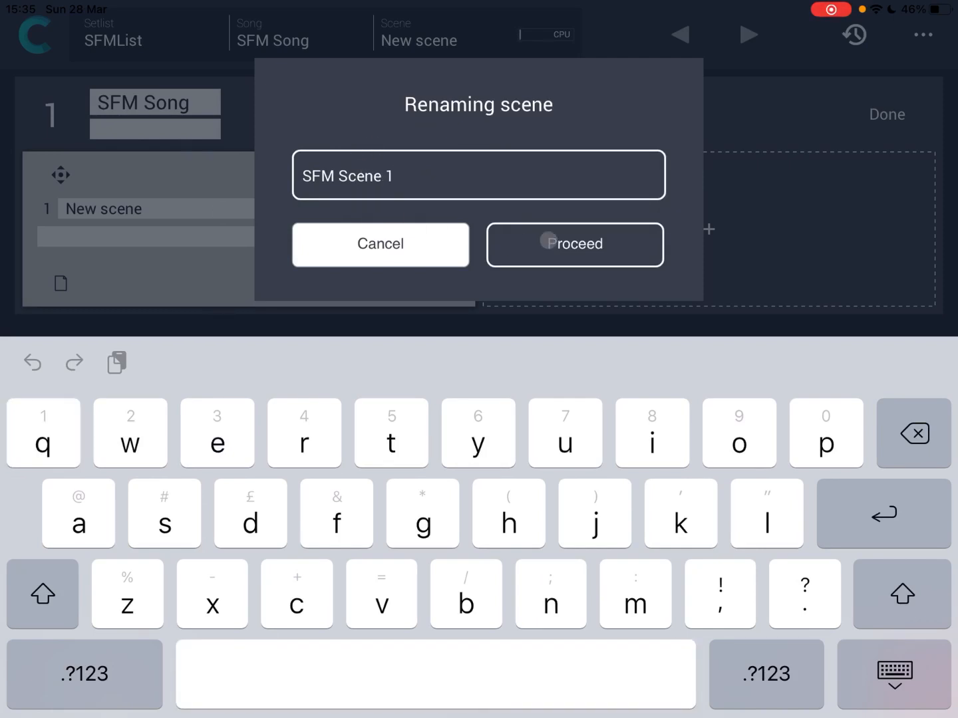
pyautogui.click(575, 244)
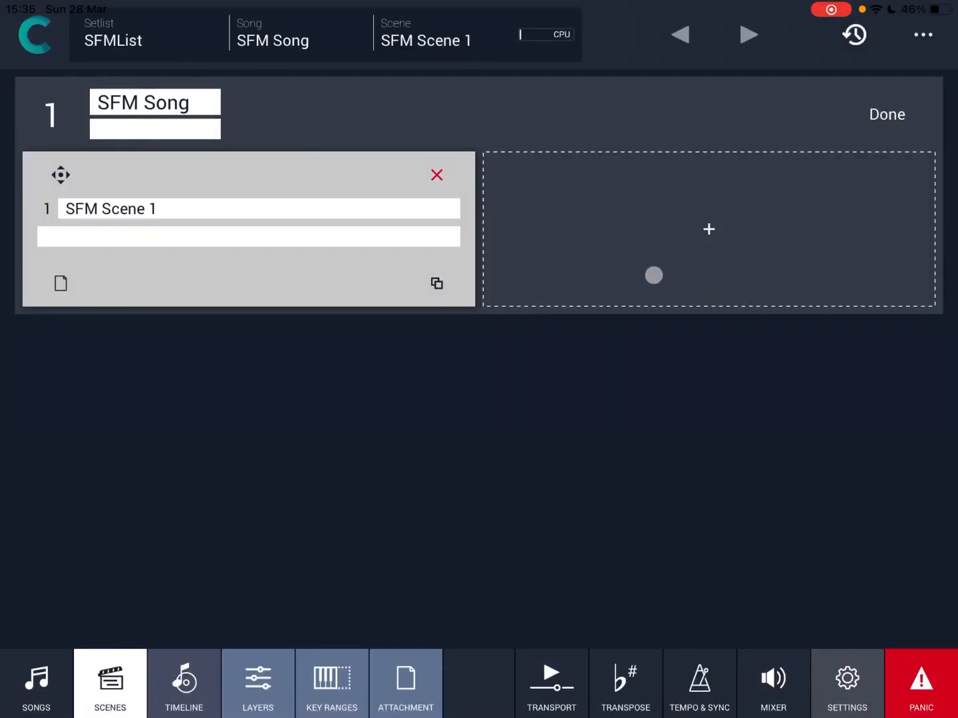
# Add a from-scratch scene named 'SFM Scene 2' to the song.
pyautogui.click(708, 229)
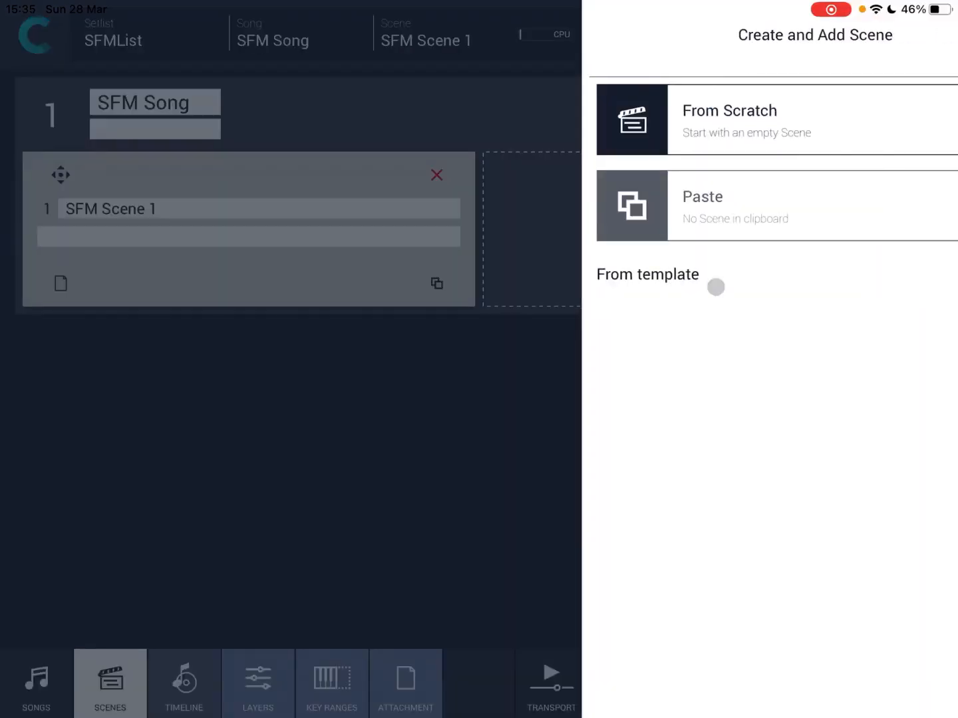
pyautogui.click(750, 120)
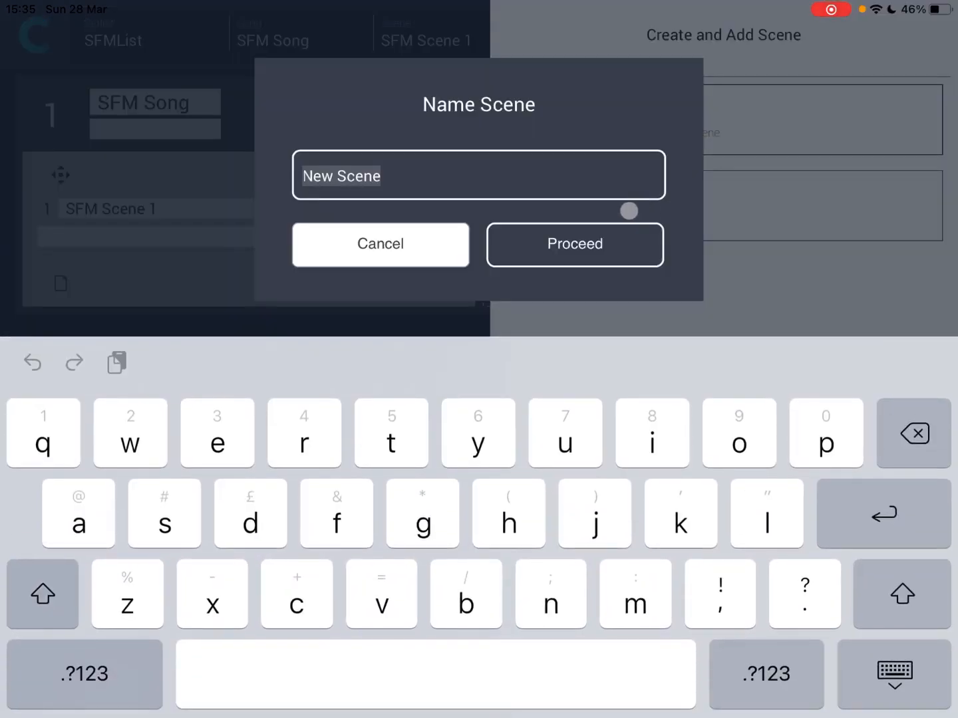
pyautogui.write('SFM')
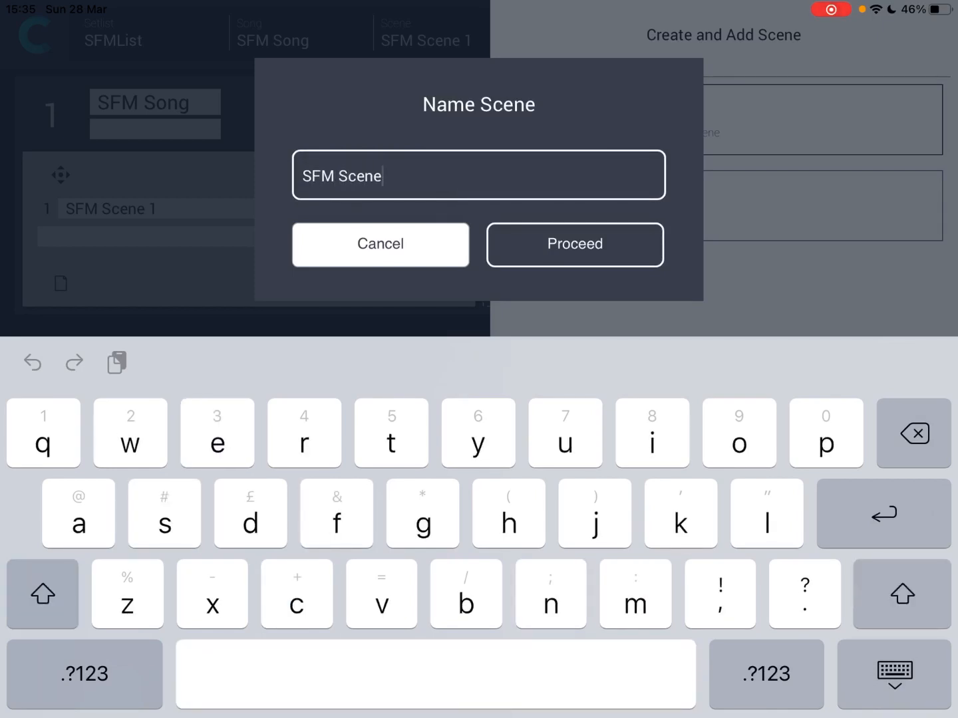
pyautogui.write('2')
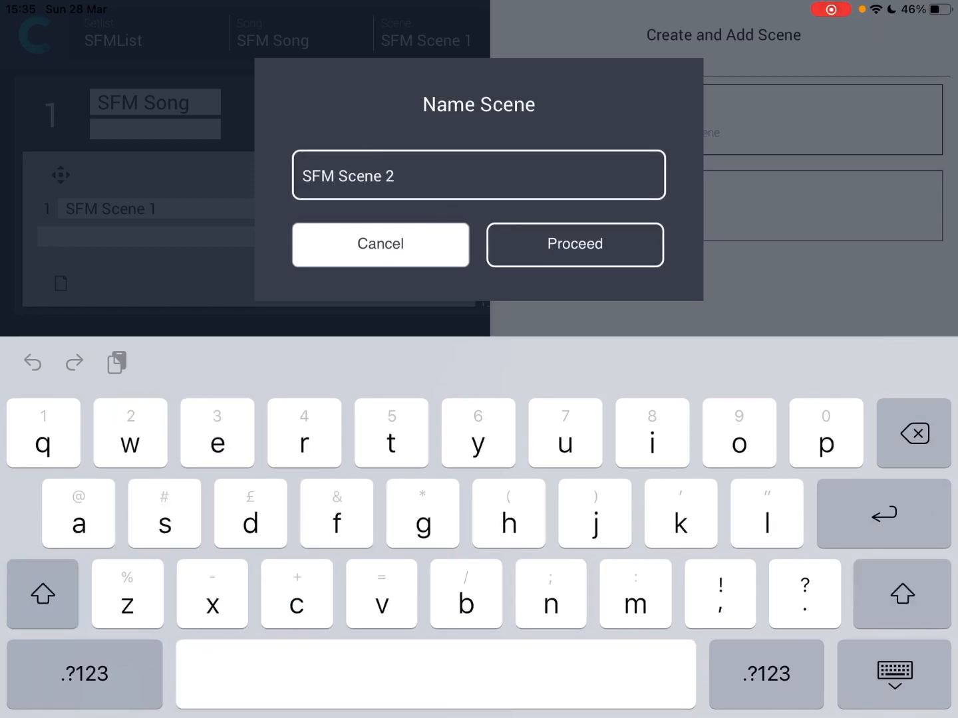
pyautogui.click(575, 245)
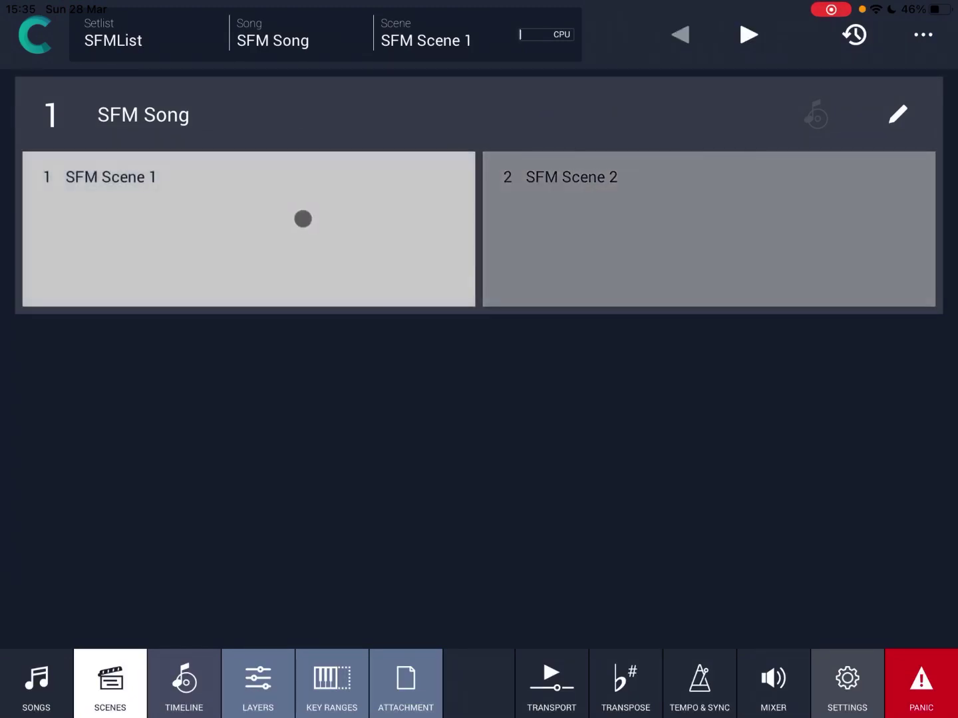
# Add a layer named 'SFM Scene 1 L1' to SFM Scene 1.
pyautogui.click(257, 694)
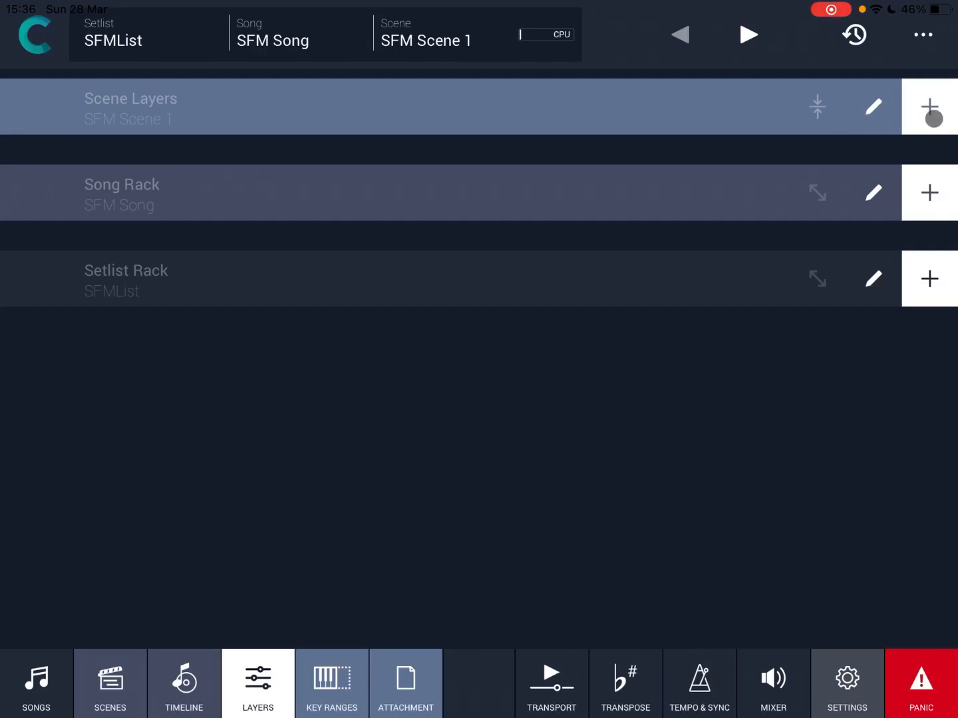
pyautogui.click(929, 106)
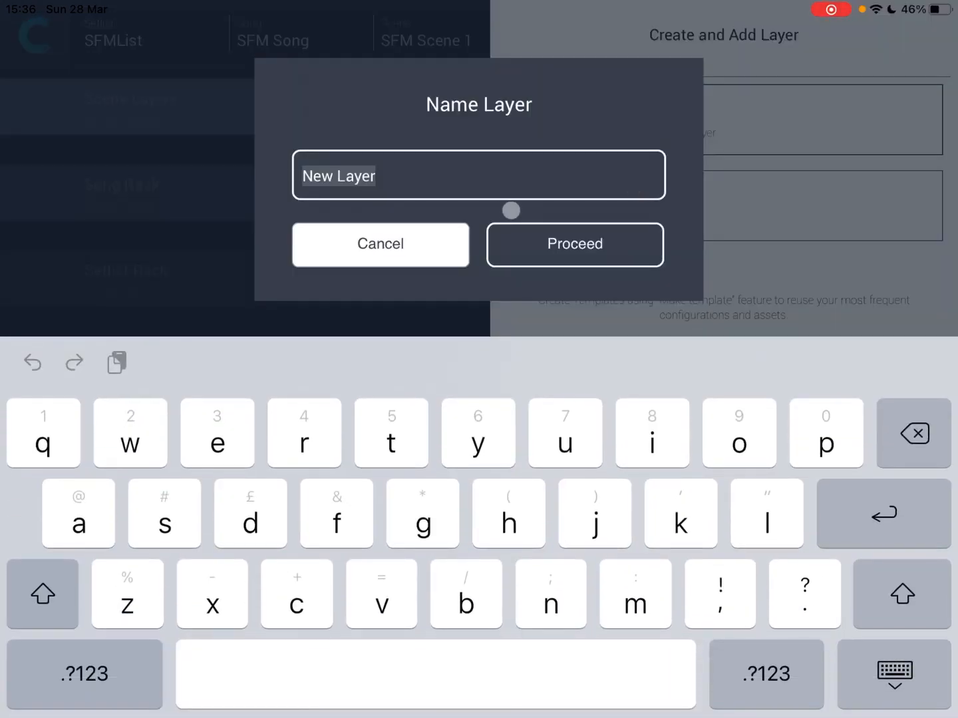
pyautogui.write('SFM Scene 1 L')
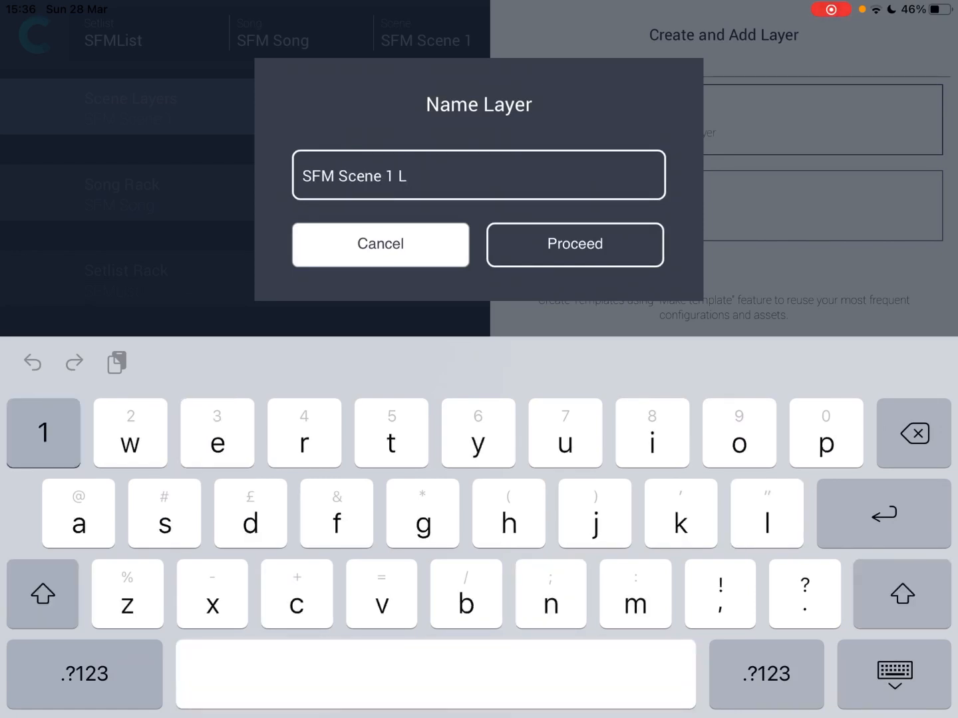
pyautogui.click(574, 244)
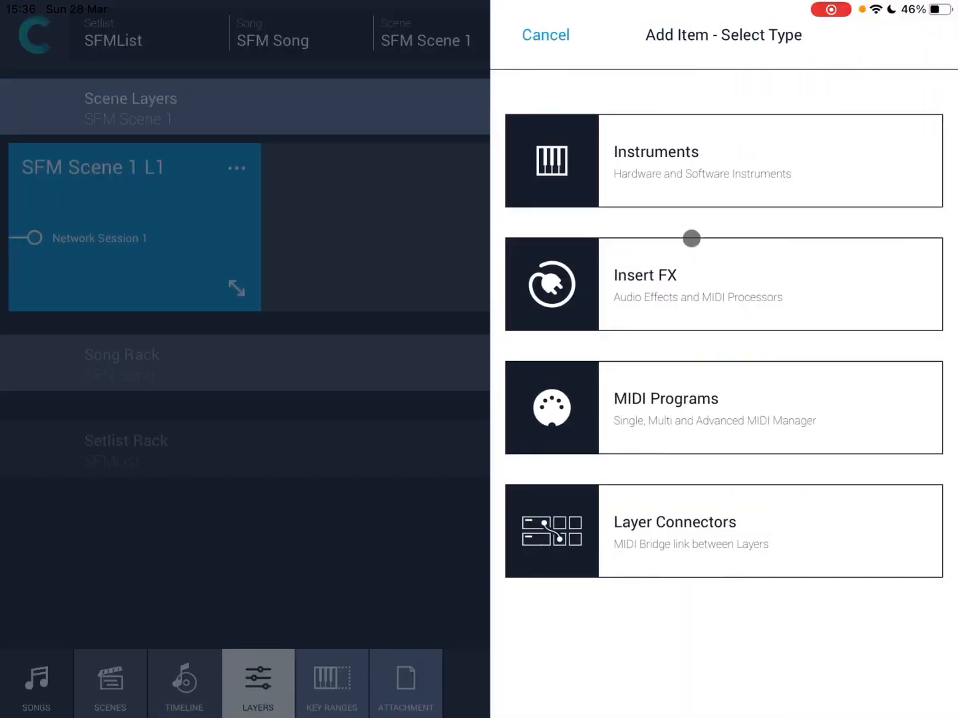
# Load the 4Waves Synth AUv3 software instrument onto layer SFM Scene 1 L1.
pyautogui.click(722, 161)
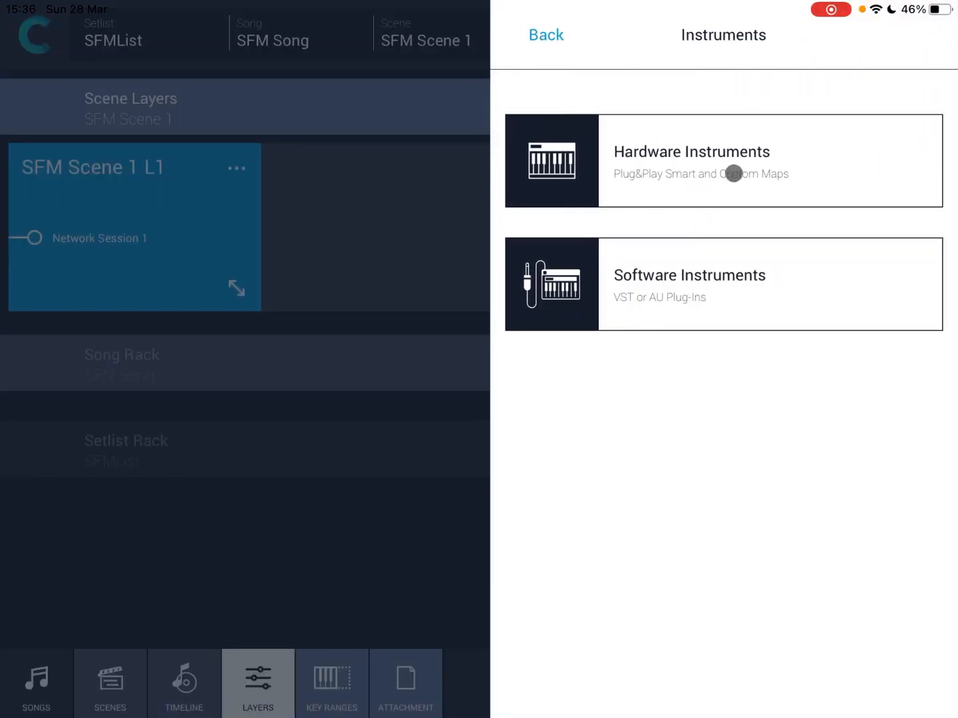
pyautogui.click(691, 160)
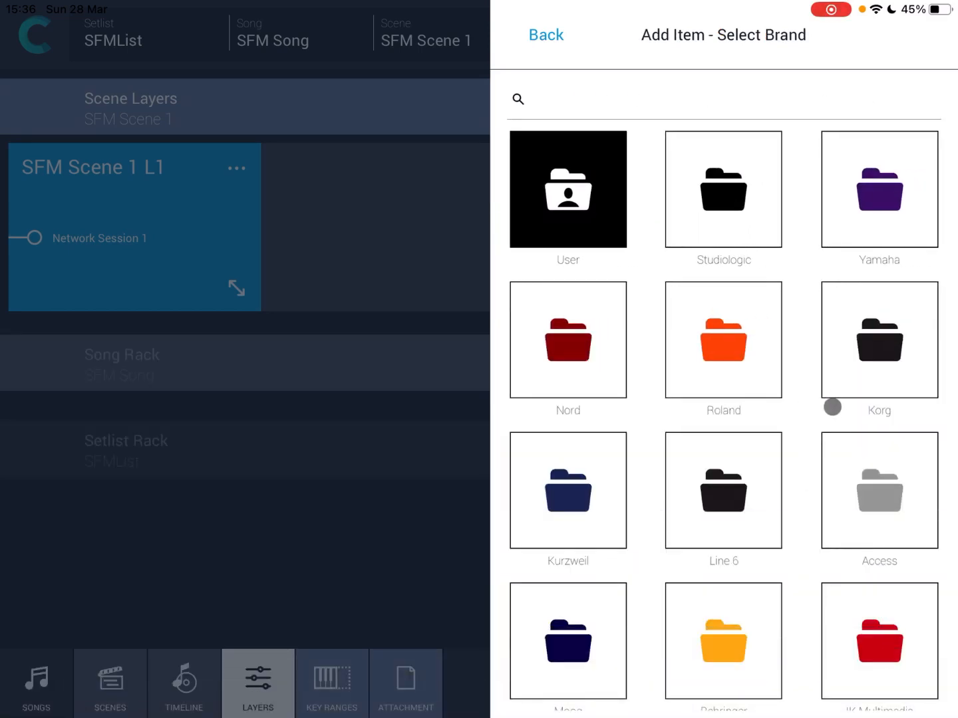
pyautogui.click(722, 338)
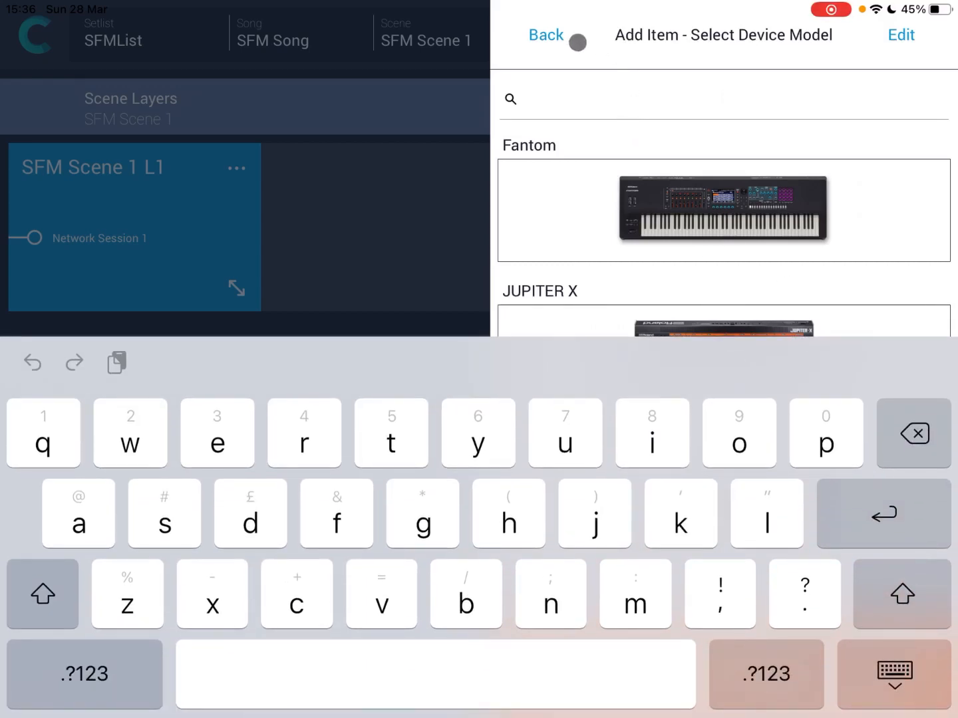
pyautogui.click(545, 34)
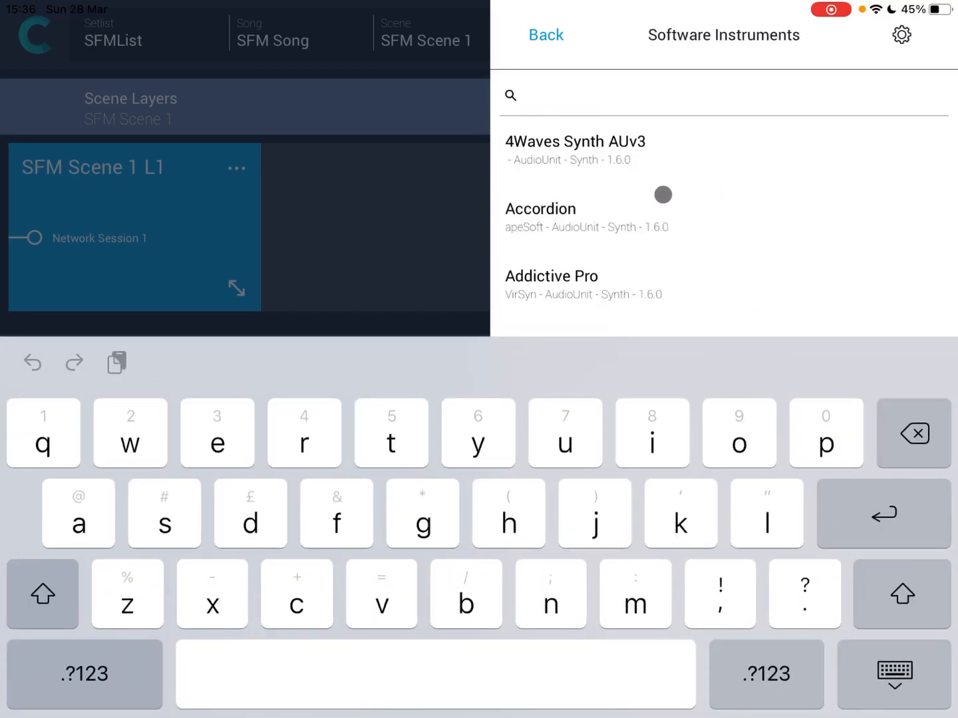
pyautogui.click(575, 141)
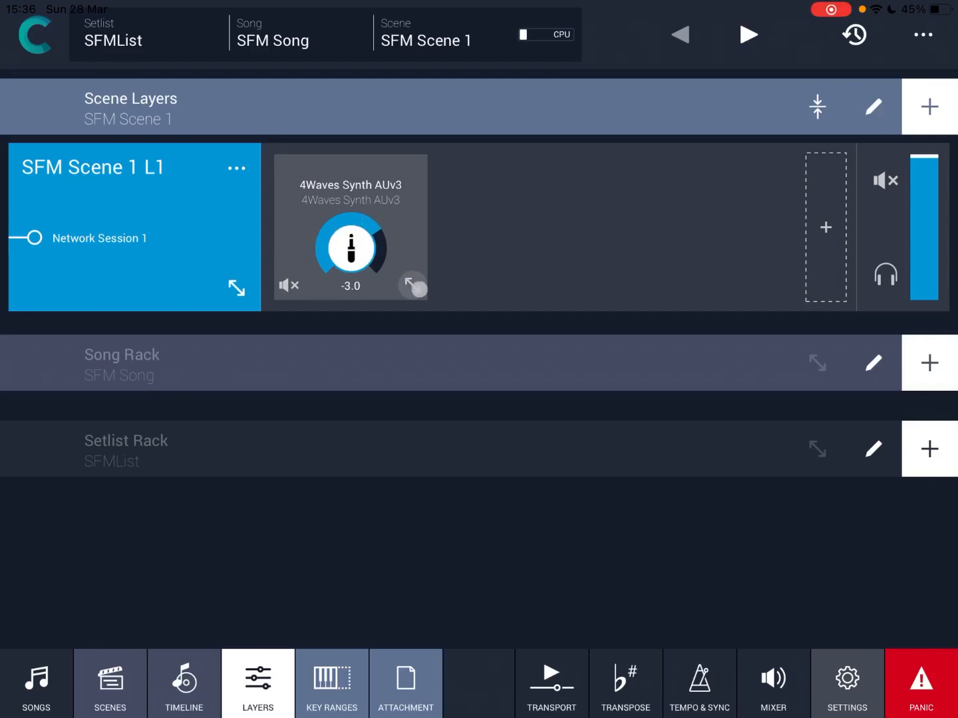
pyautogui.click(413, 285)
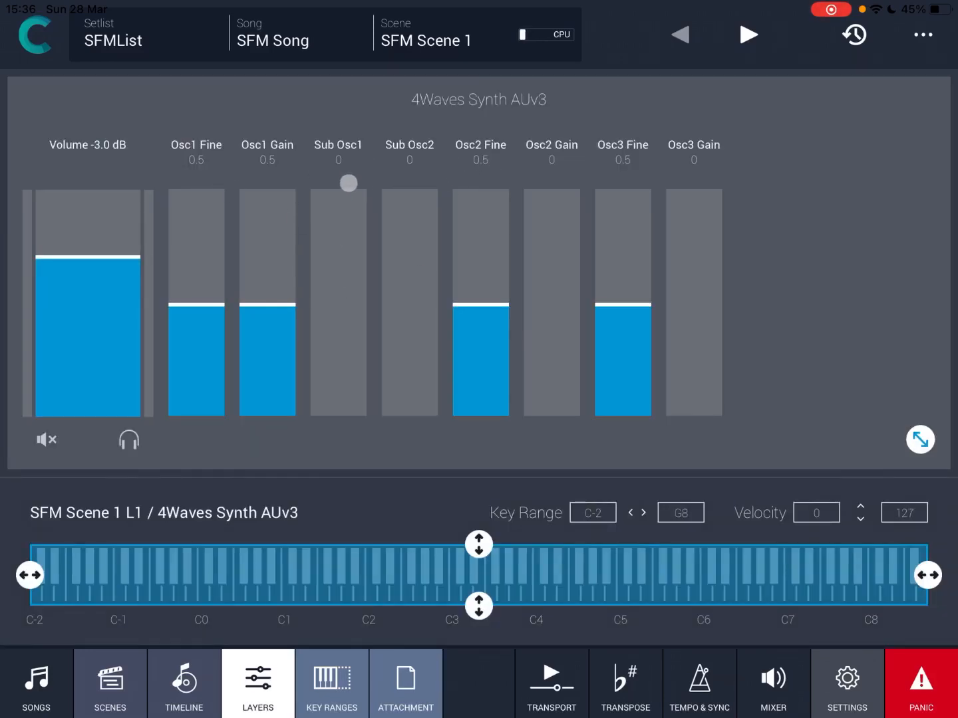
pyautogui.moveTo(349, 183); pyautogui.dragTo(315, 384)
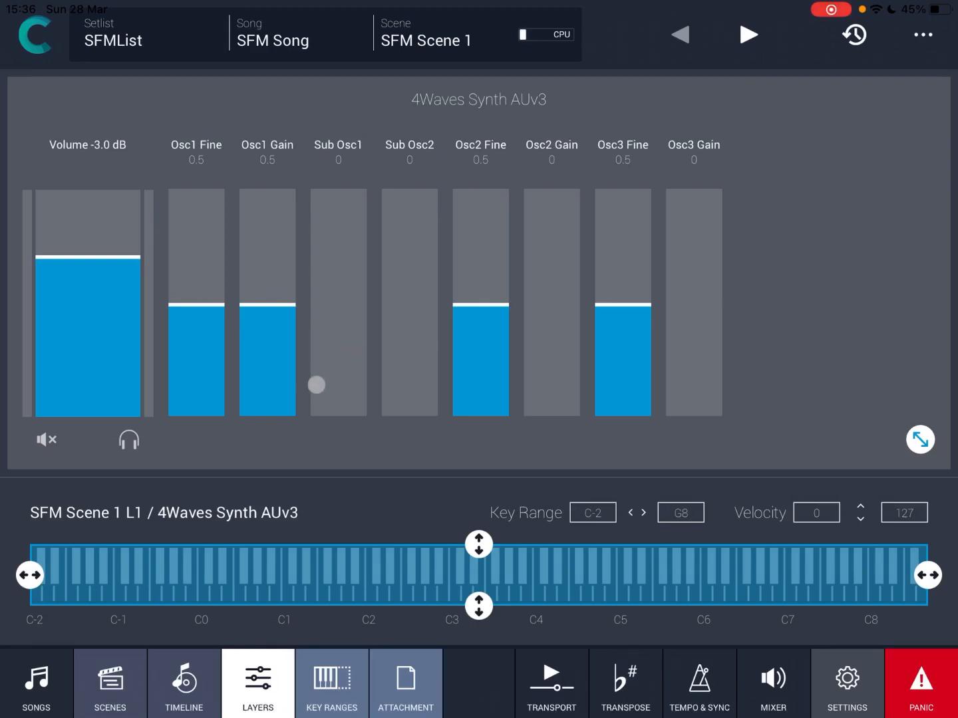
pyautogui.click(919, 439)
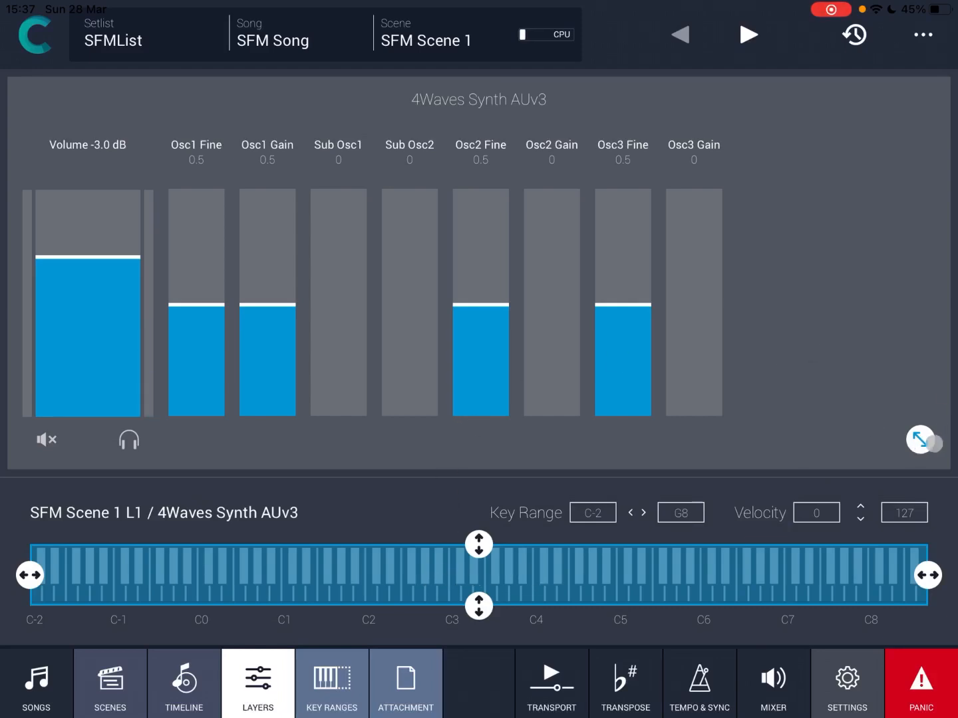
pyautogui.click(917, 441)
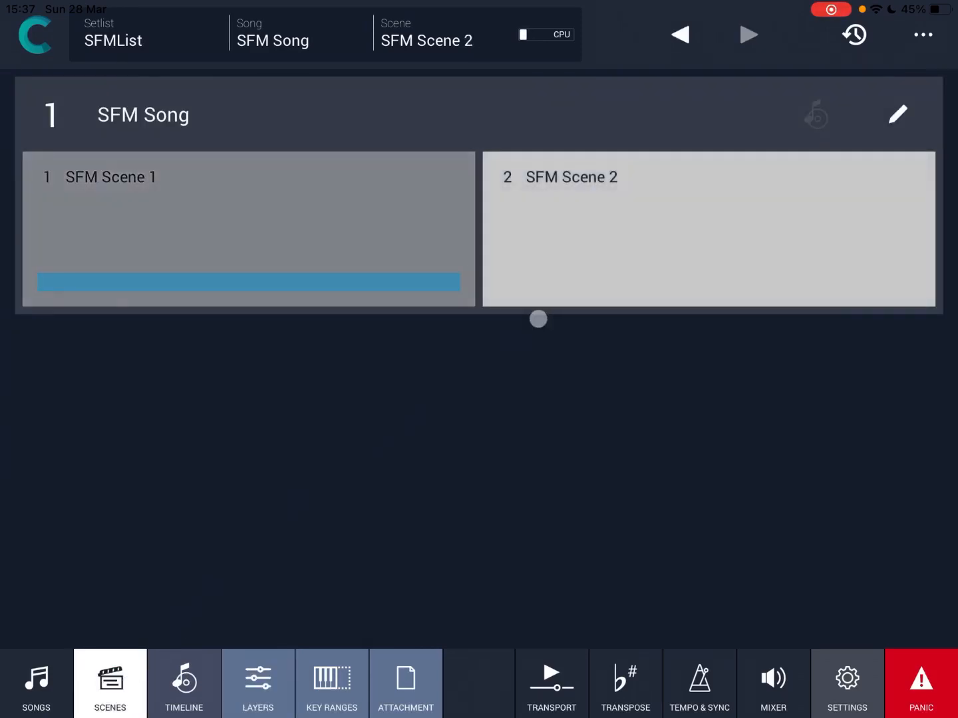
# Create a from-scratch layer named 'SFM Scene 2 L1' in SFM Scene 2.
pyautogui.click(257, 695)
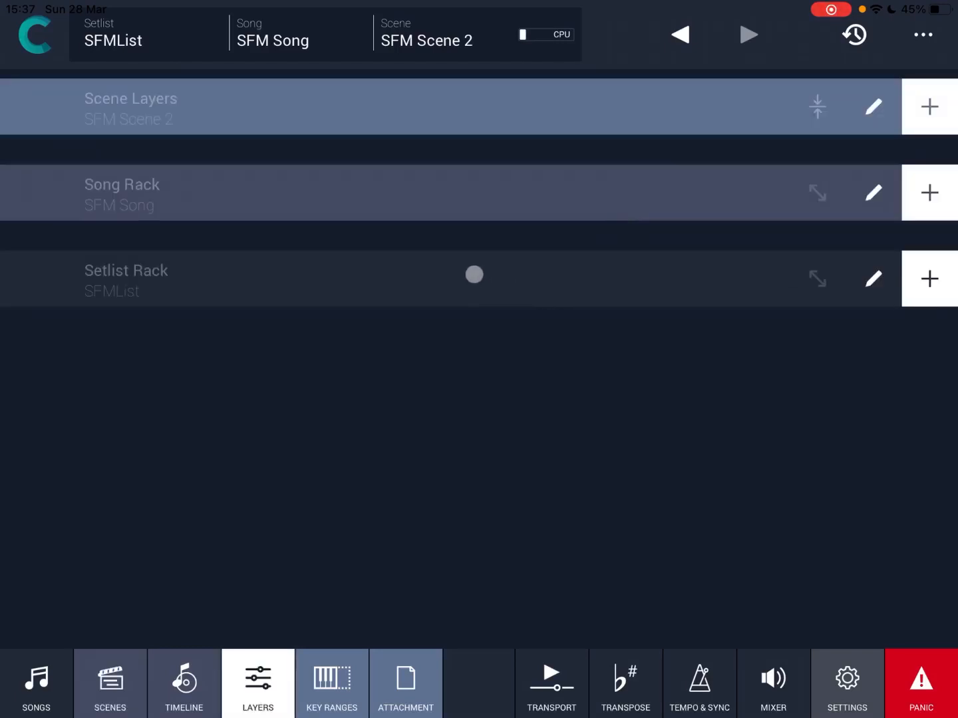
pyautogui.click(927, 103)
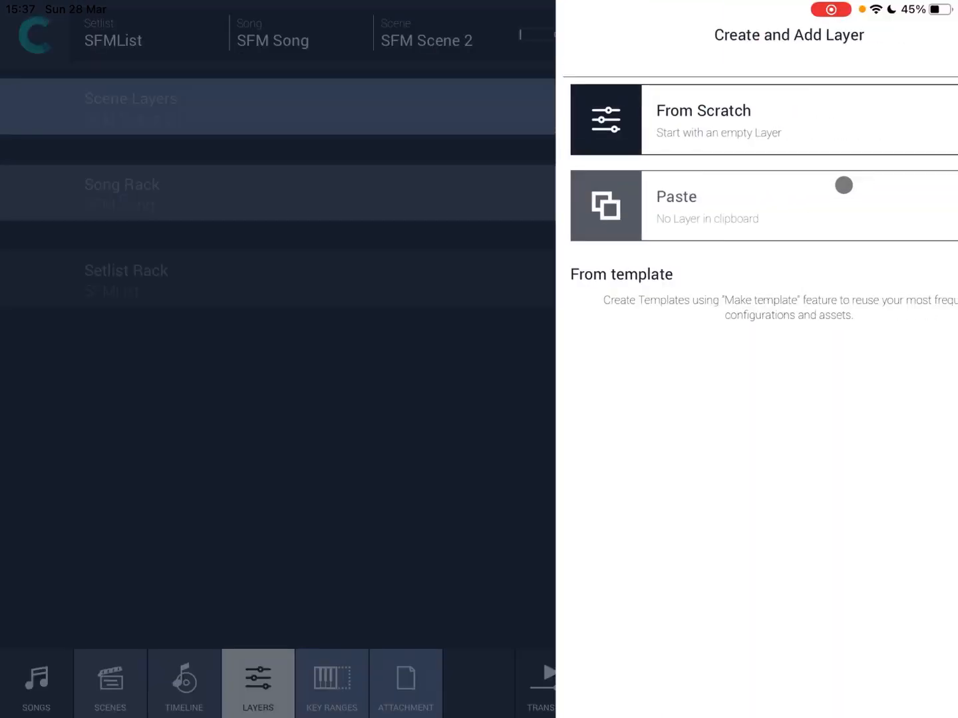
pyautogui.click(703, 120)
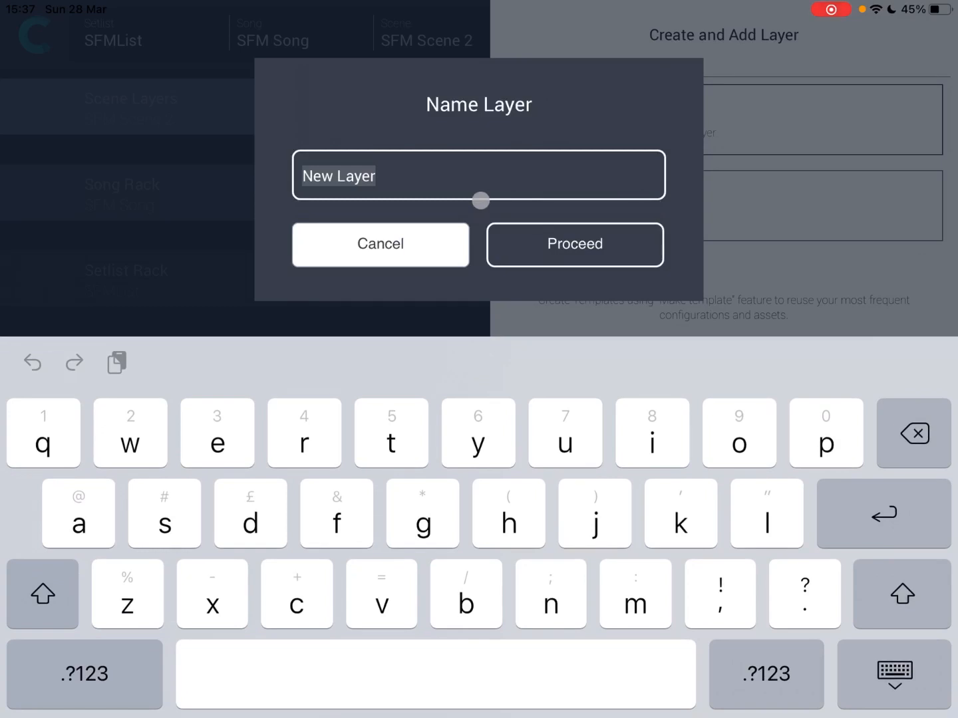
pyautogui.write('SFM')
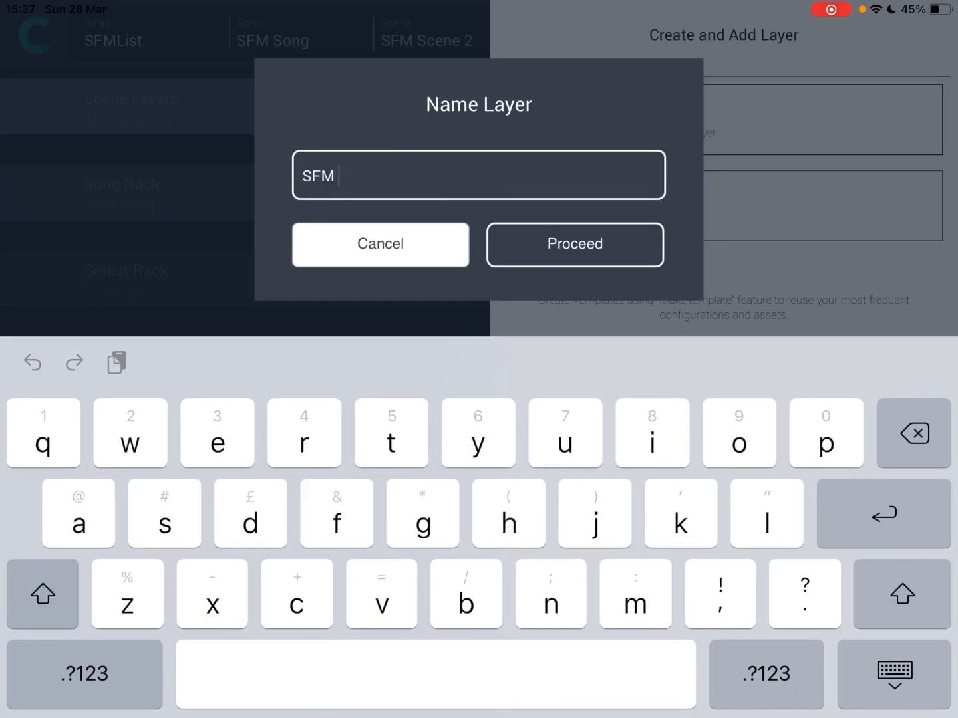
pyautogui.write('Scene 2')
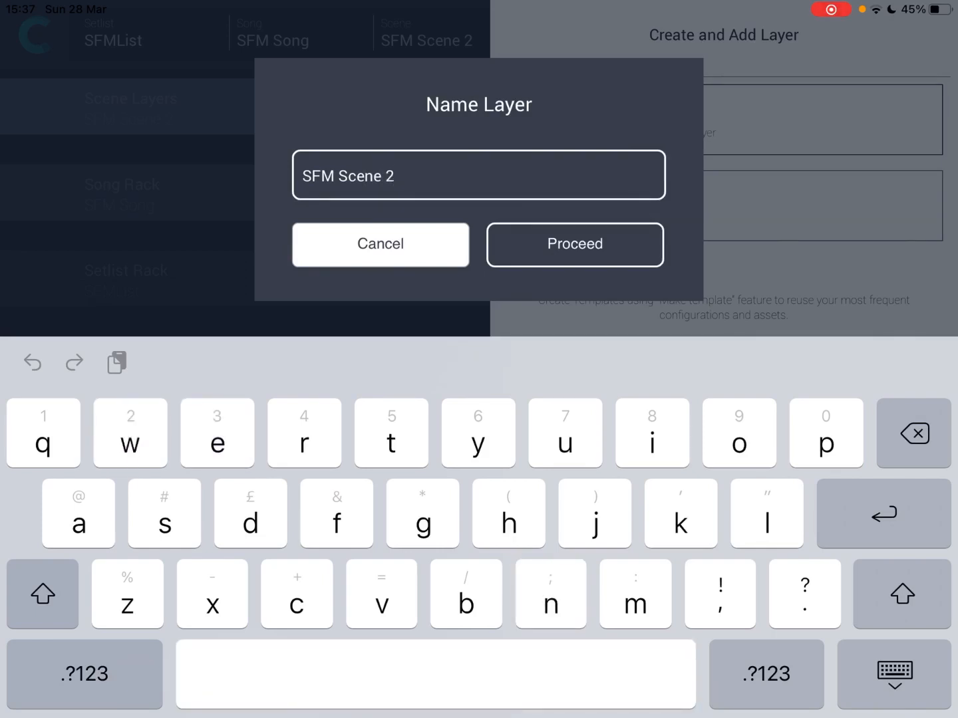
pyautogui.write('L1')
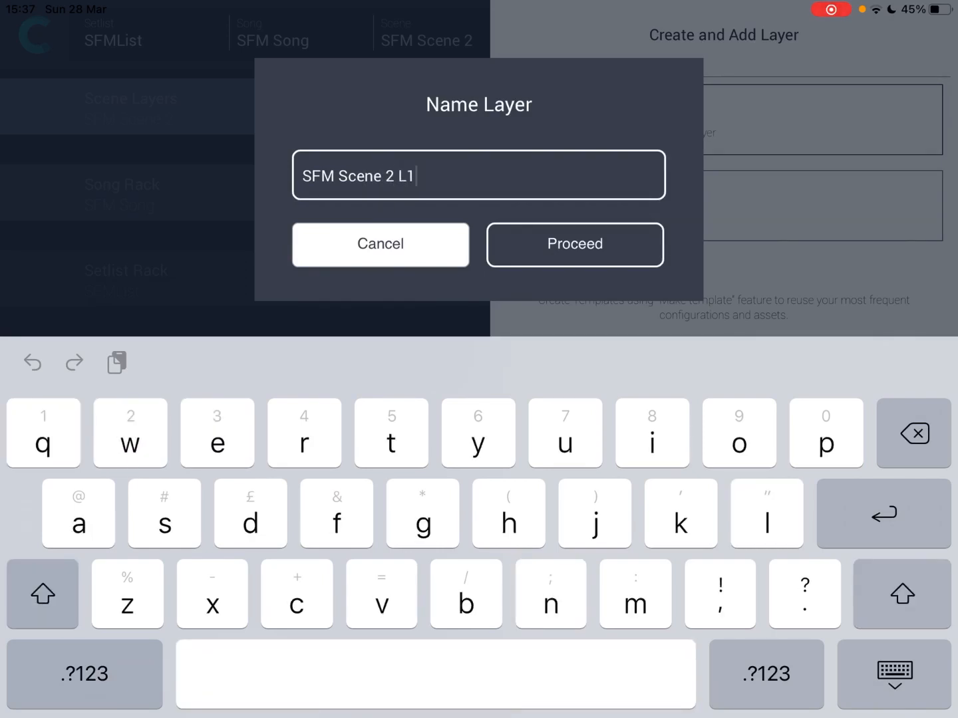
pyautogui.click(574, 244)
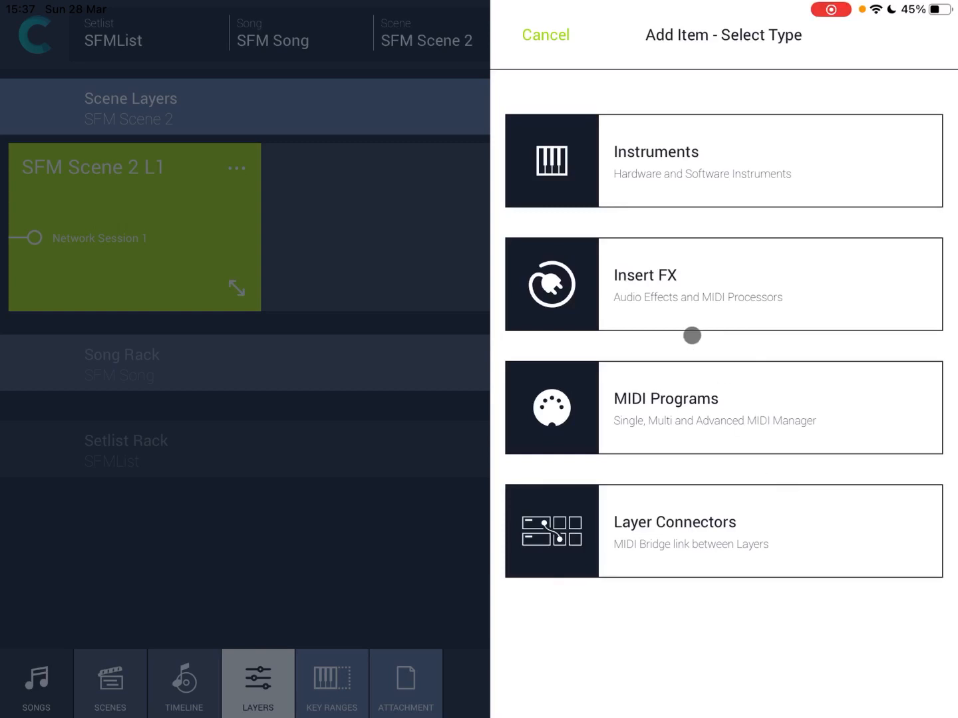
# Add the Accordion software instrument to layer SFM Scene 2 L1.
pyautogui.click(723, 161)
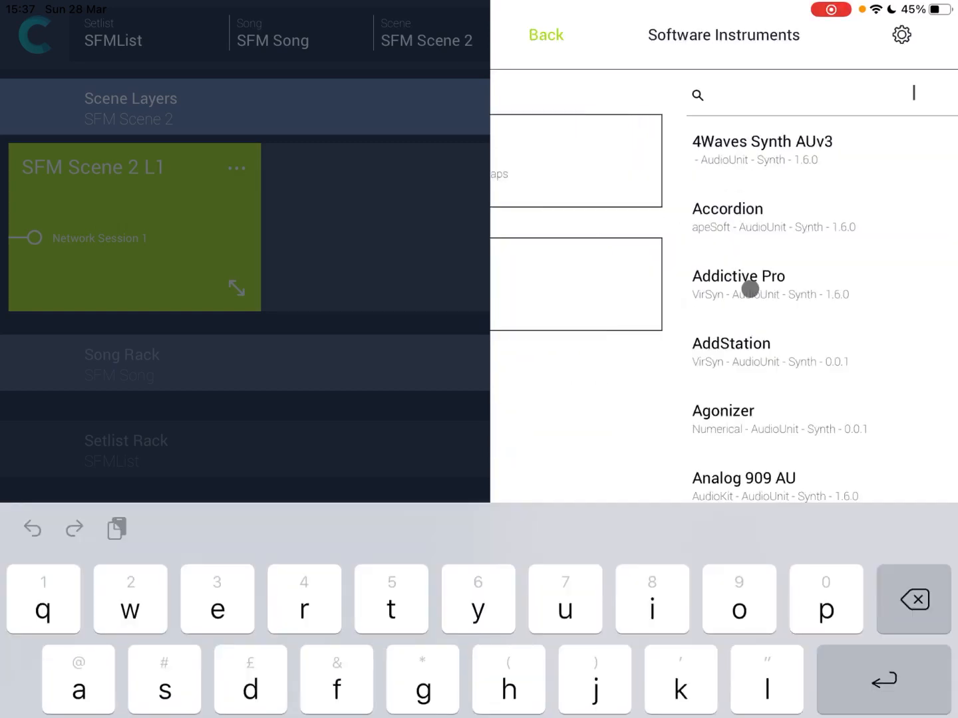
pyautogui.click(726, 208)
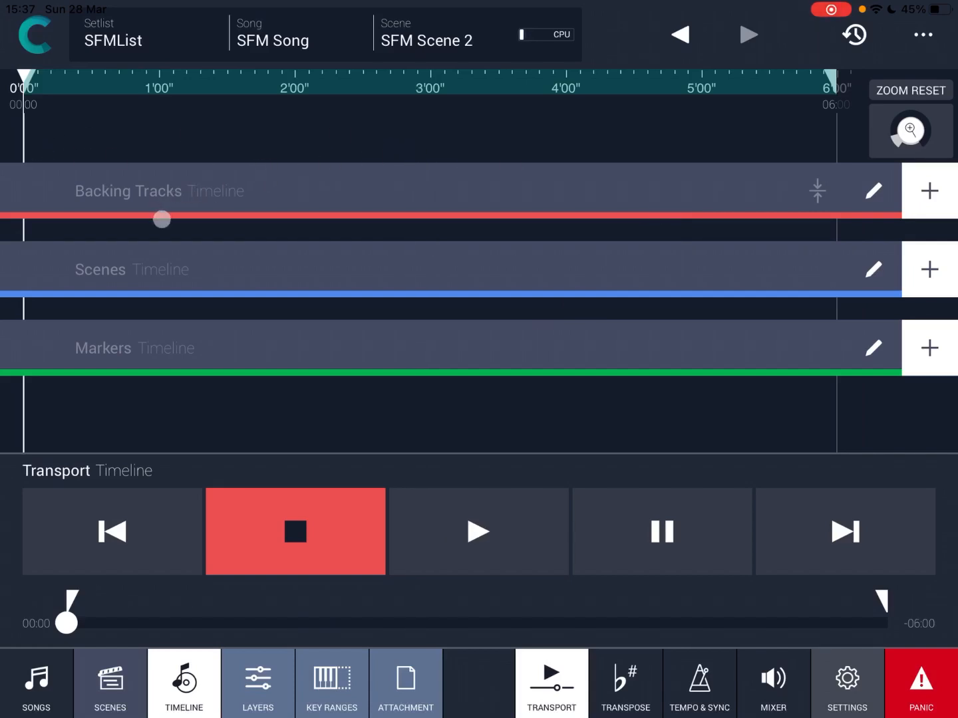
# Step through SFM Scene 2's Key Ranges, Attachment, Transport and Tempo pages, ending on Mixer.
pyautogui.moveTo(162, 219); pyautogui.dragTo(206, 184)
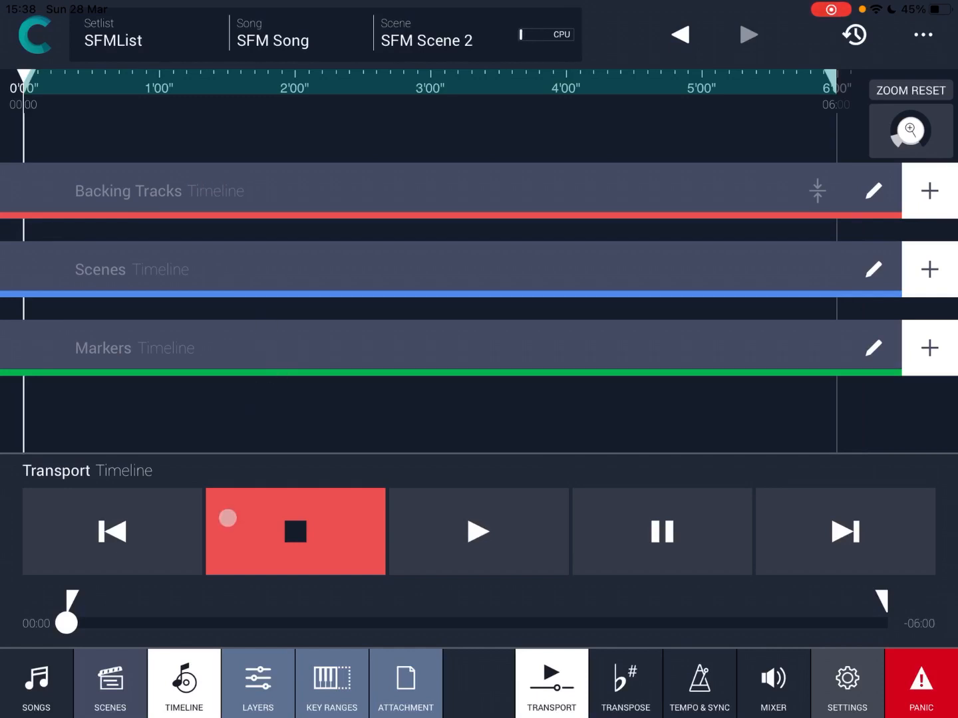
pyautogui.click(257, 684)
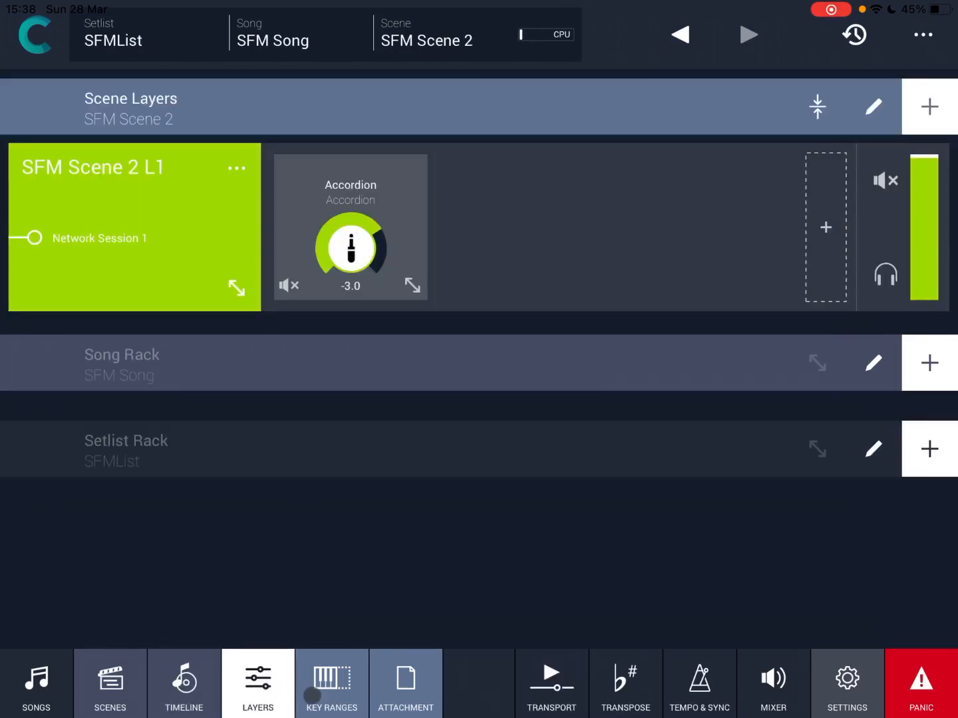
pyautogui.click(405, 696)
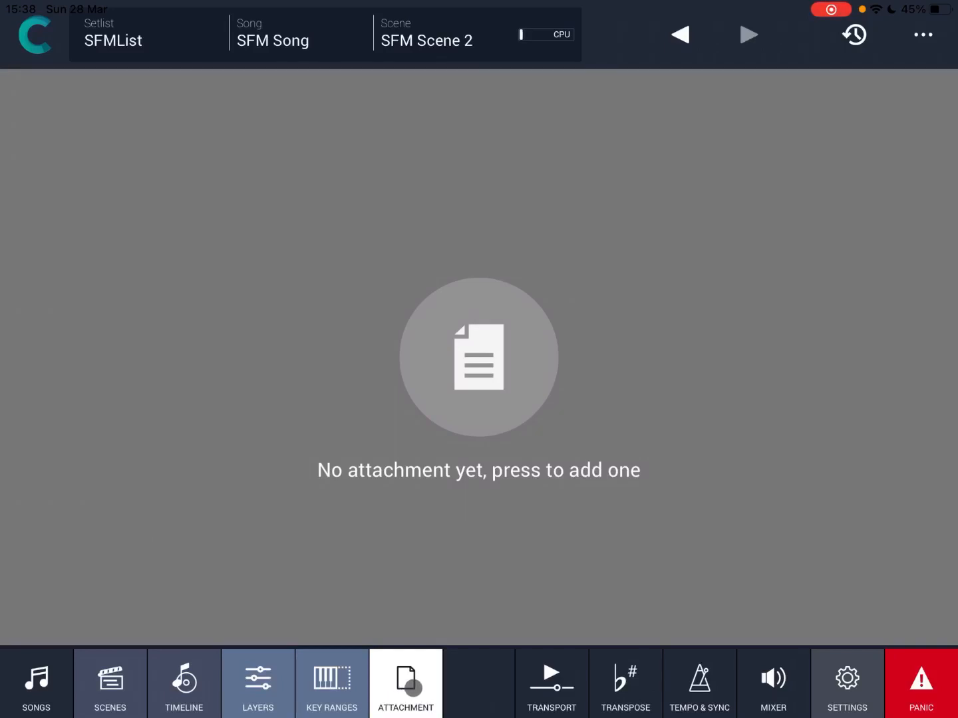
pyautogui.click(551, 692)
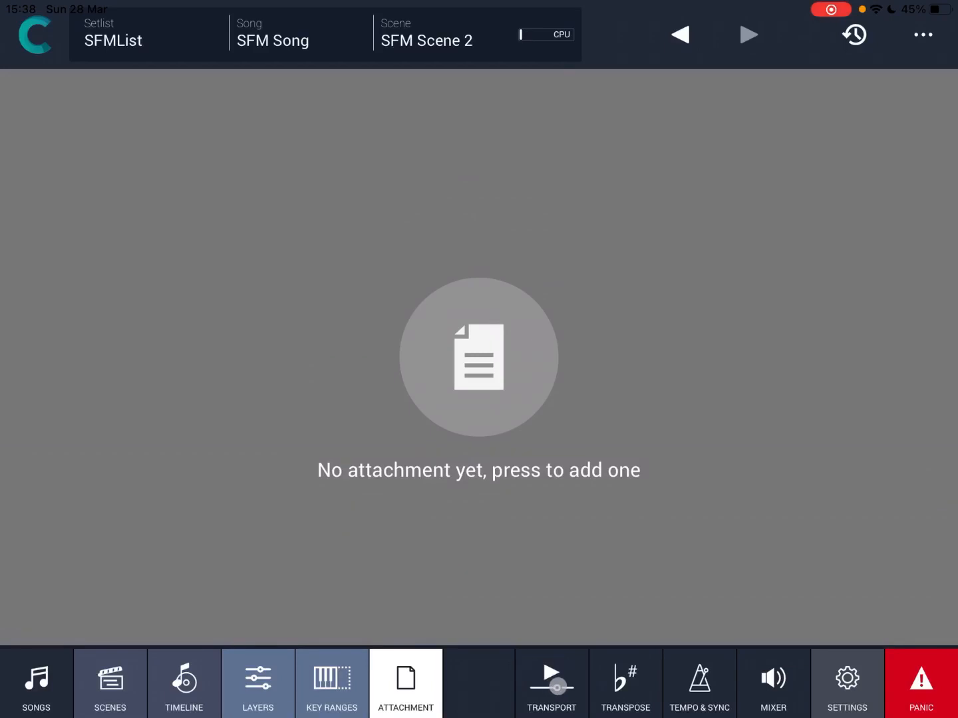
pyautogui.click(624, 693)
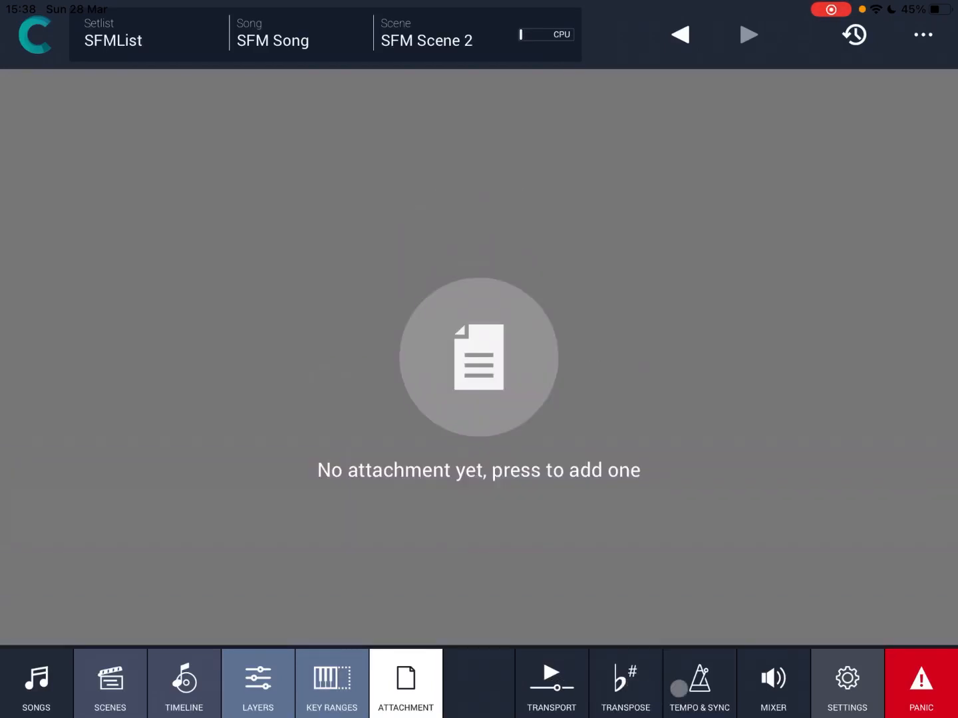
pyautogui.click(700, 687)
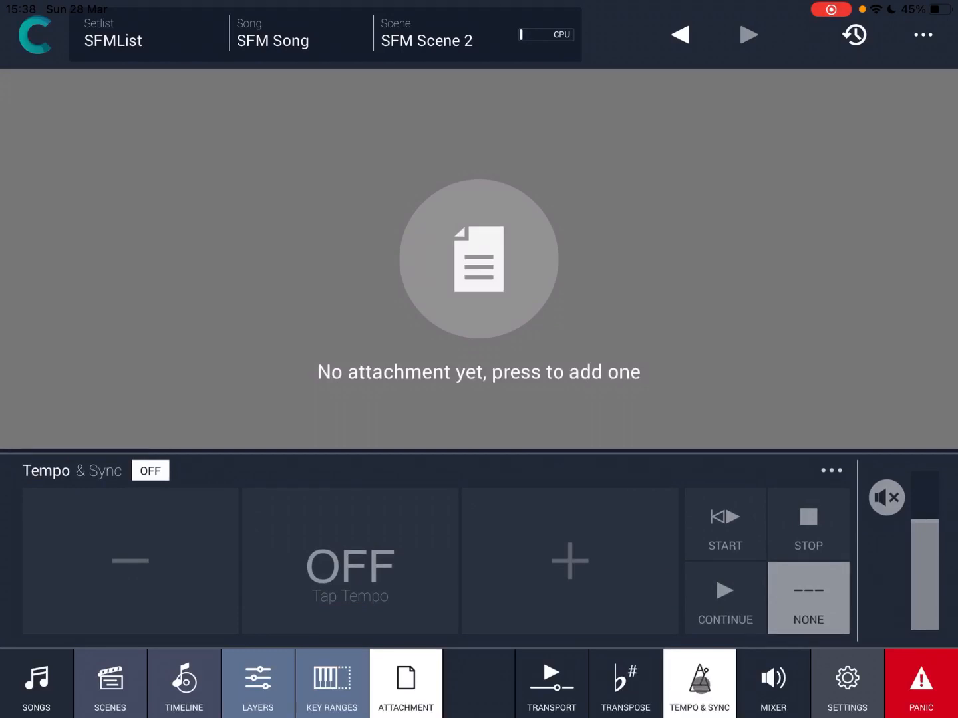
pyautogui.click(773, 684)
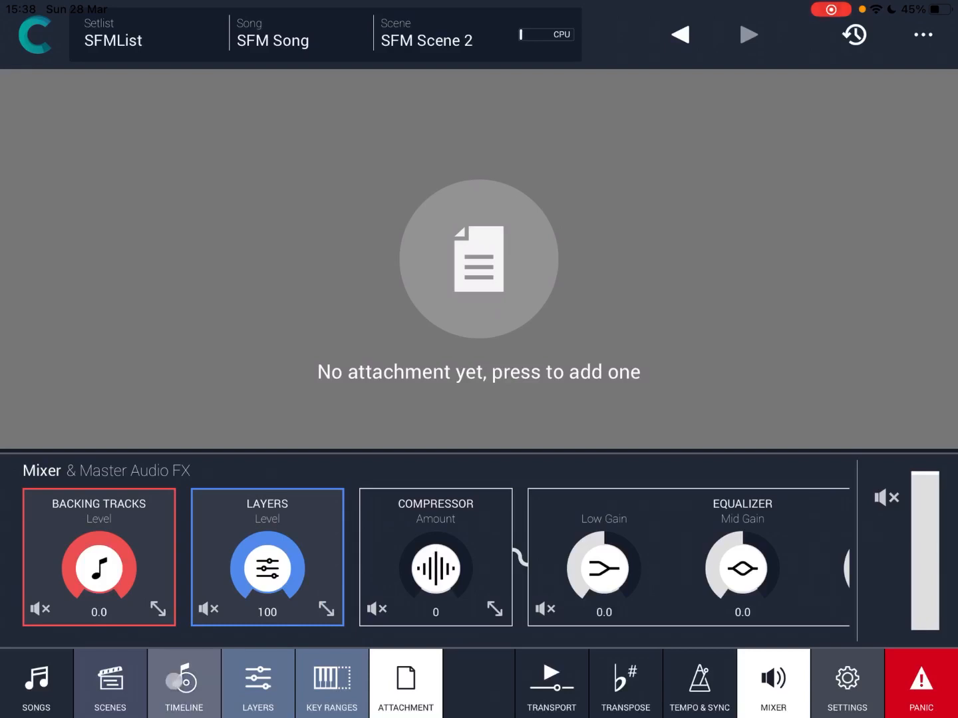
# Place SFM Scene 1 at the song start and SFM Scene 2 at 00:13 on the timeline.
pyautogui.click(183, 687)
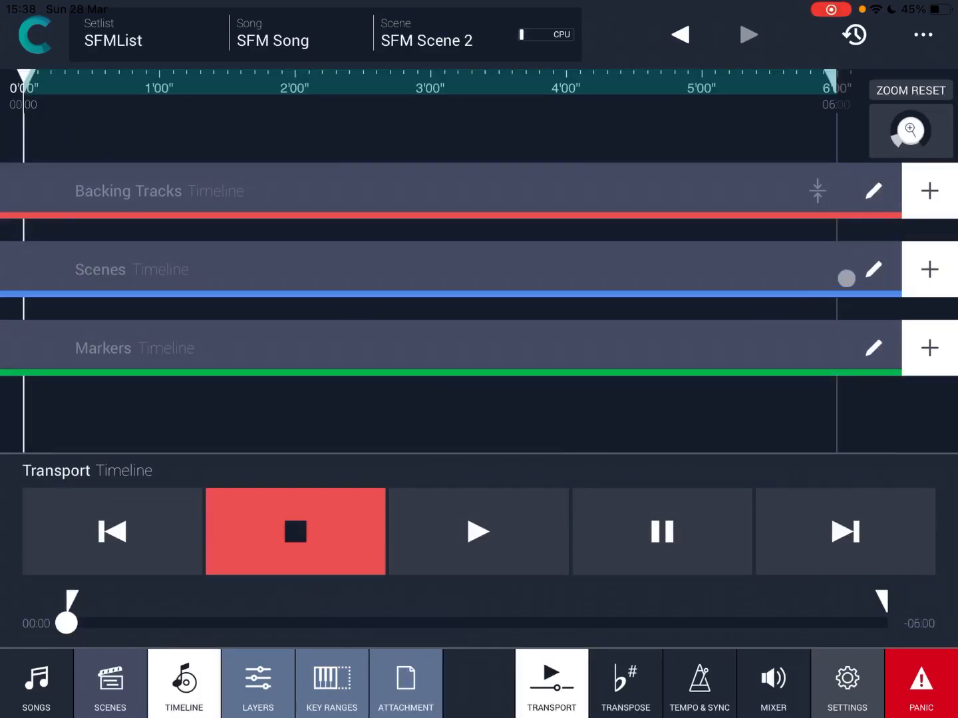
pyautogui.click(929, 269)
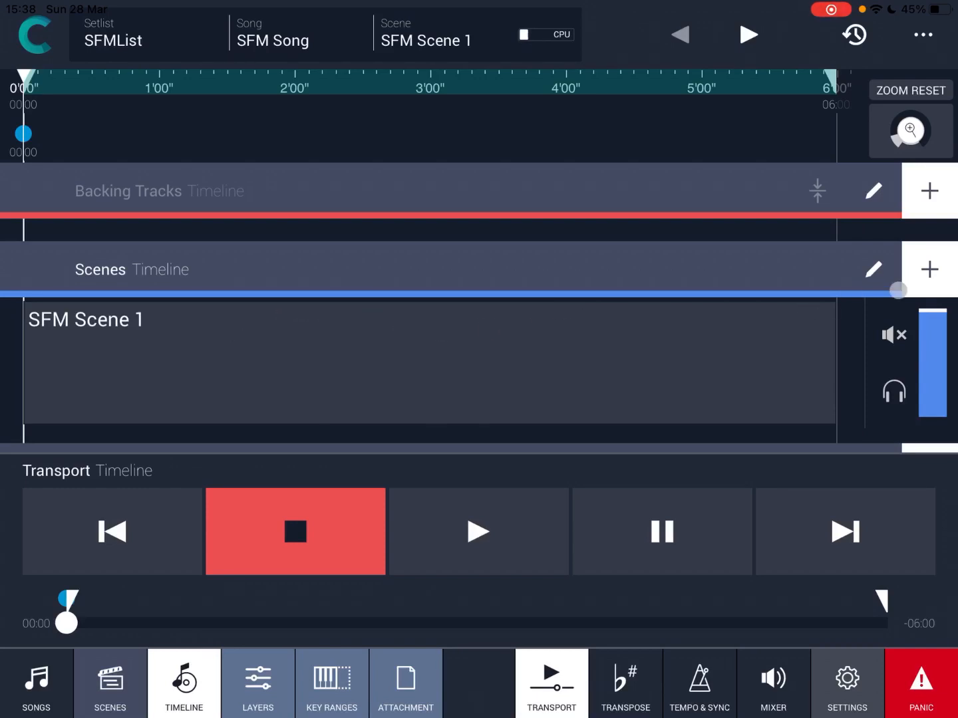
pyautogui.click(929, 269)
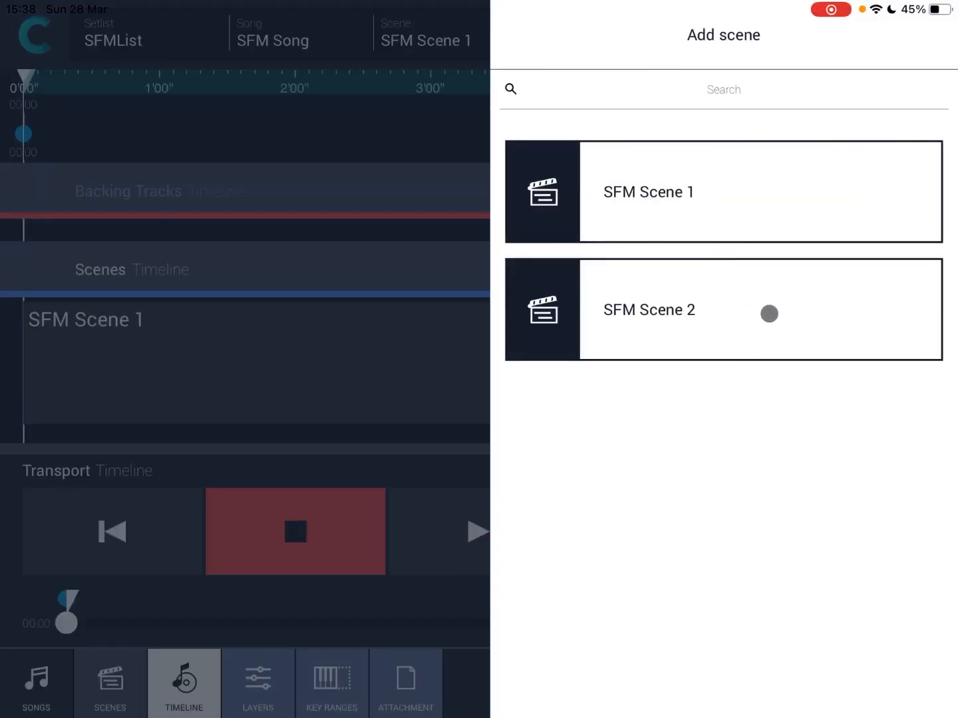
pyautogui.click(723, 310)
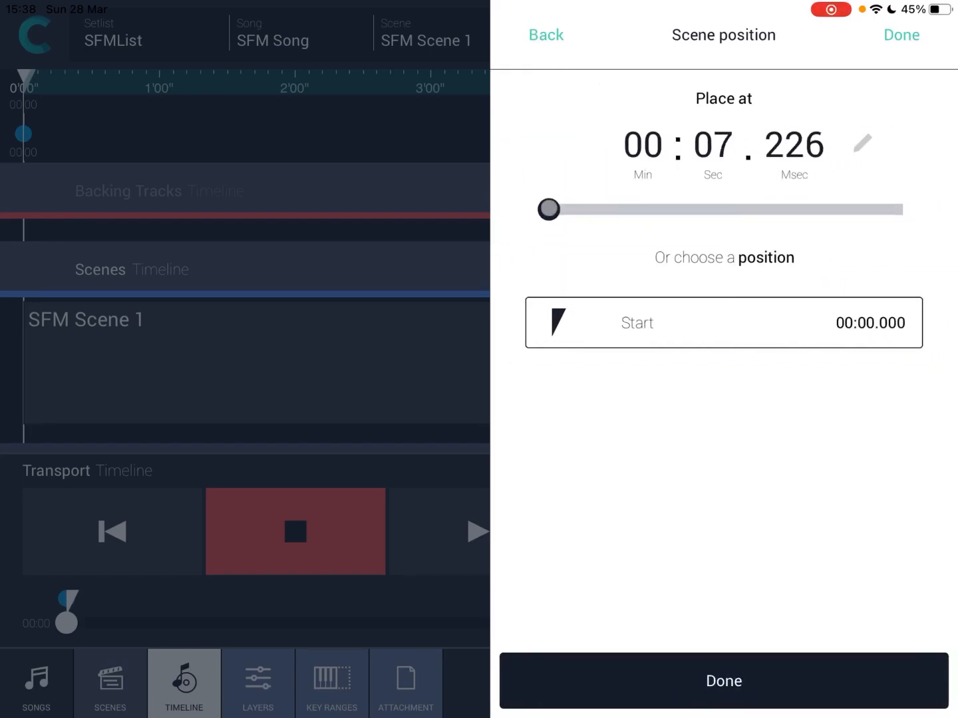
pyautogui.moveTo(548, 210); pyautogui.dragTo(555, 209)
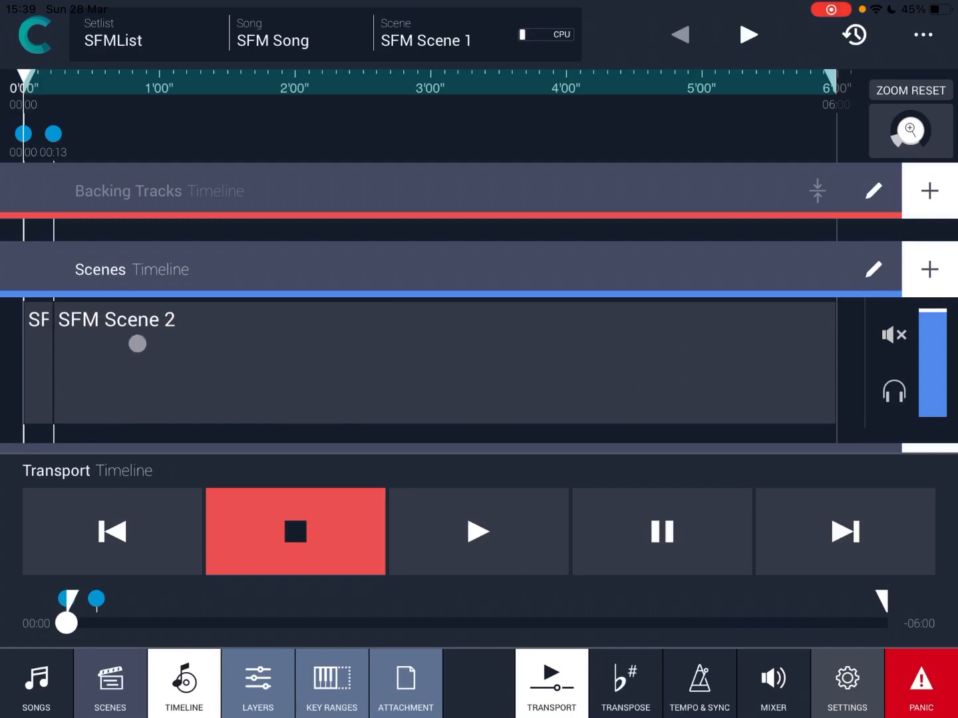
pyautogui.moveTo(136, 344); pyautogui.dragTo(36, 381)
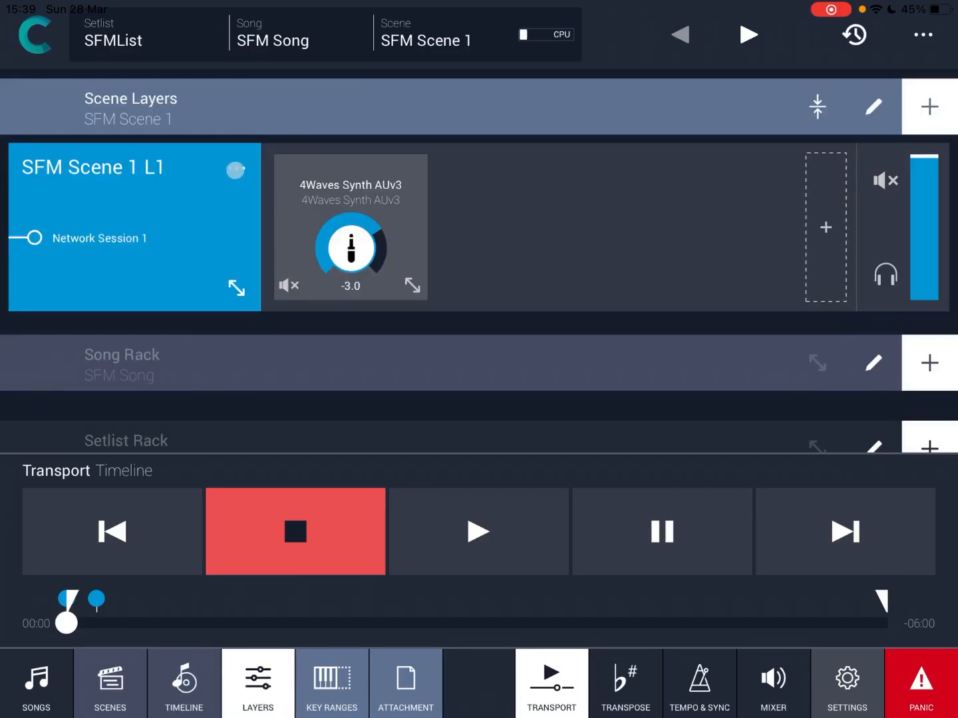
# Leave the SFM Scene 1 L1 layer options and return to SFM Song's Scenes timeline.
pyautogui.click(235, 167)
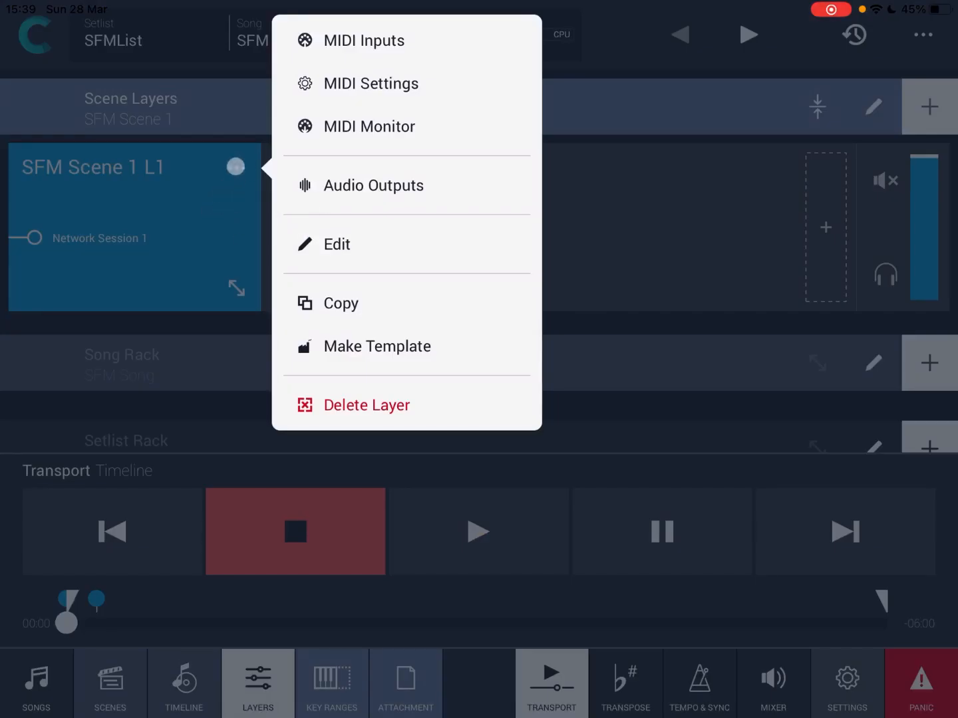
pyautogui.click(359, 41)
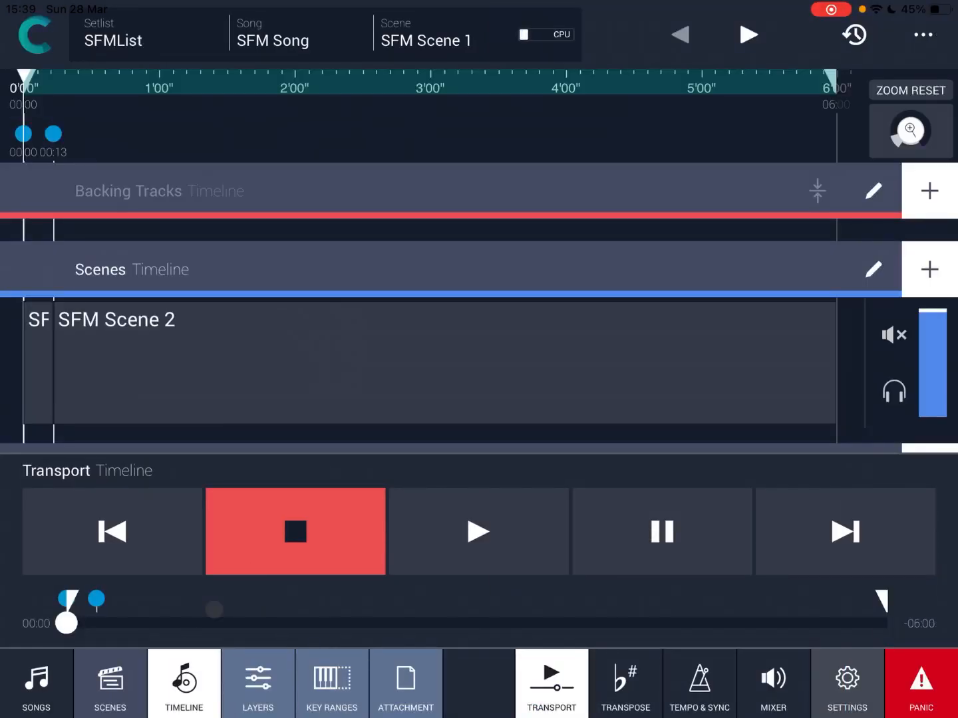
pyautogui.click(257, 683)
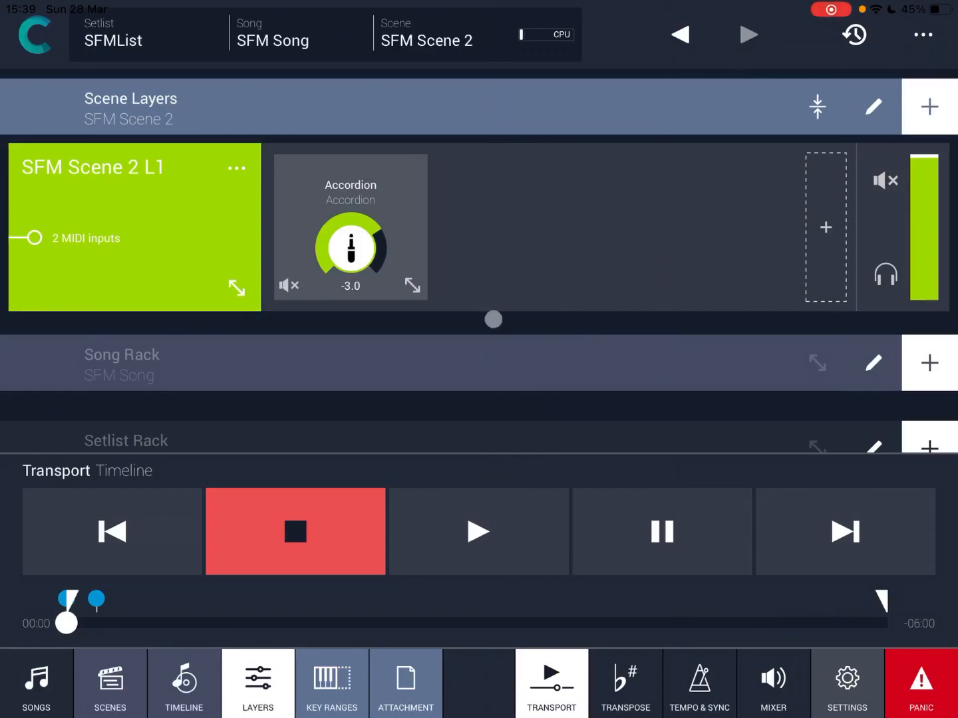
pyautogui.click(551, 687)
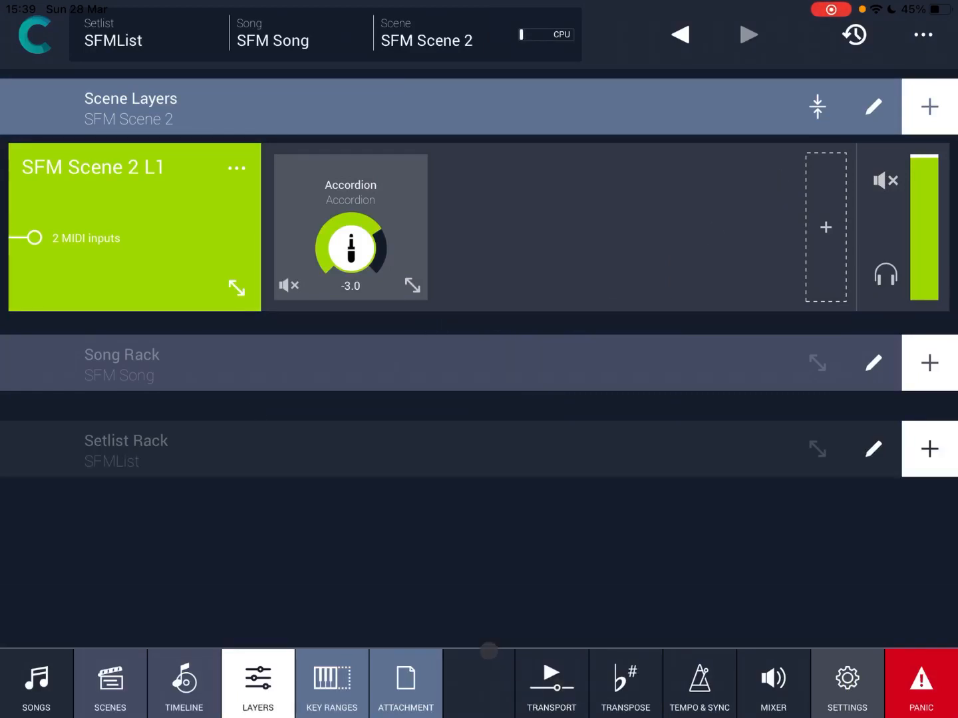
pyautogui.click(183, 690)
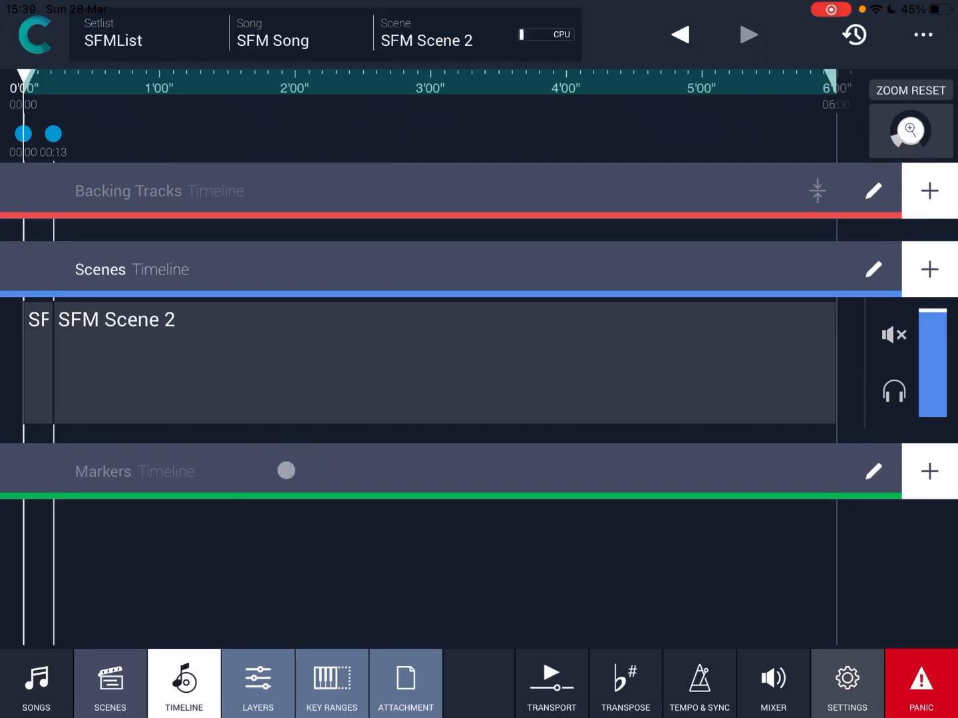
# Switch to KB-1 and route its MIDI output to Camelot MIDI Input.
pyautogui.moveTo(285, 470); pyautogui.dragTo(365, 466)
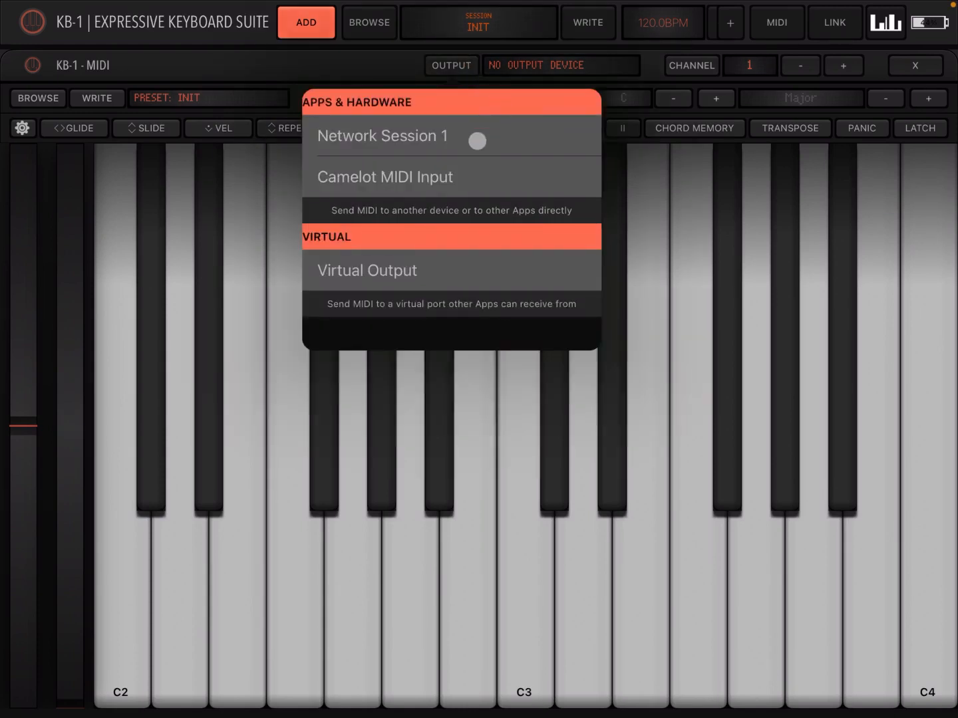
pyautogui.click(384, 177)
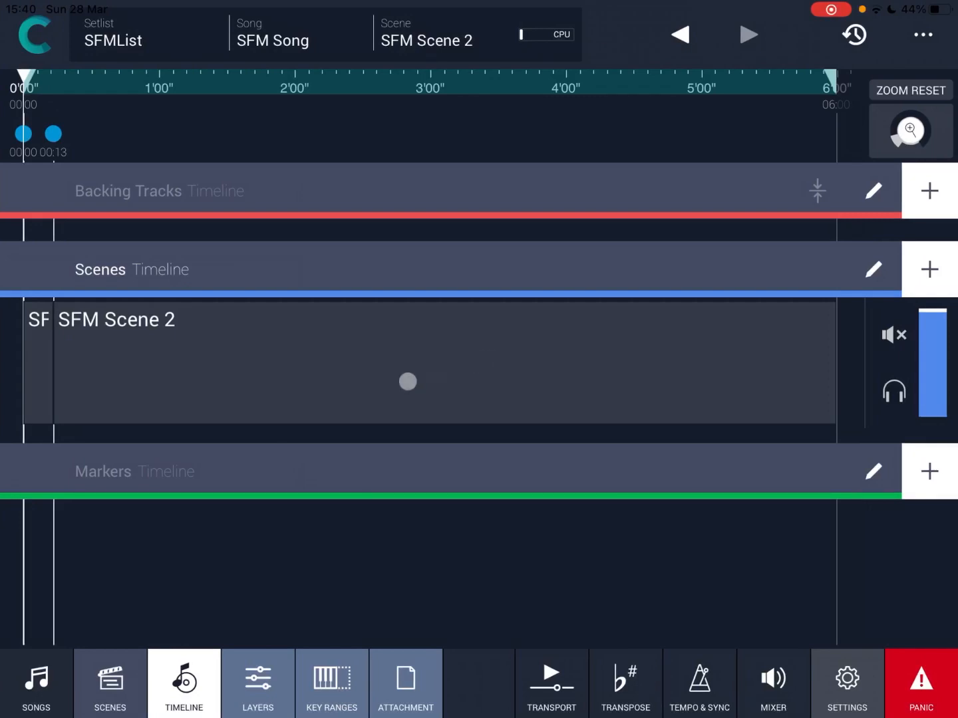
# Play SFM Song from the start through the change to SFM Scene 2, then stop.
pyautogui.moveTo(406, 381); pyautogui.dragTo(293, 433)
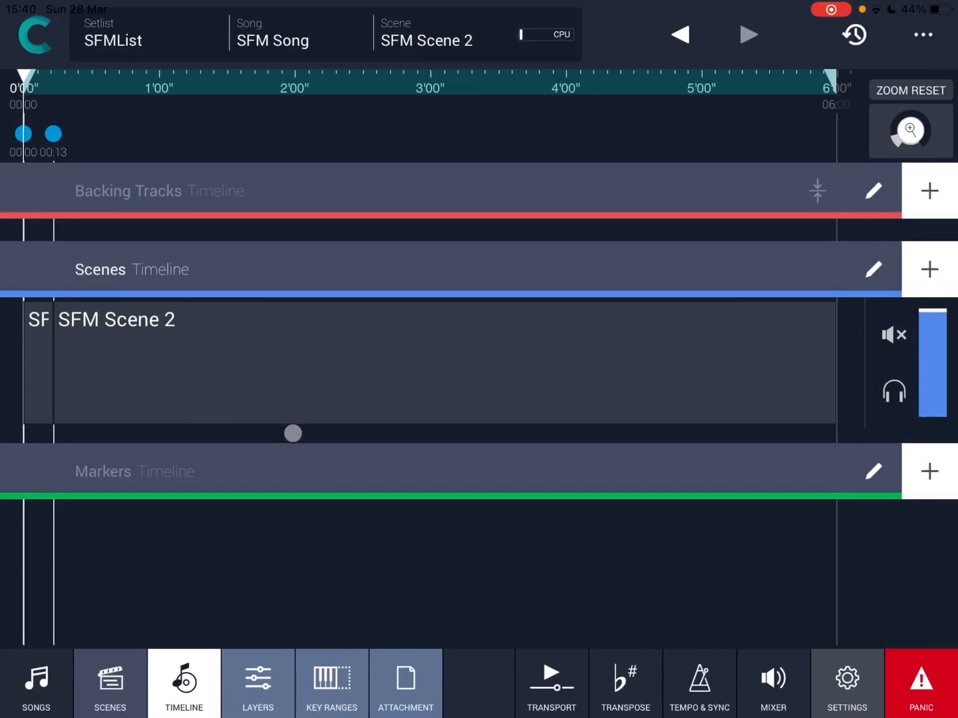
pyautogui.moveTo(292, 432); pyautogui.dragTo(462, 518)
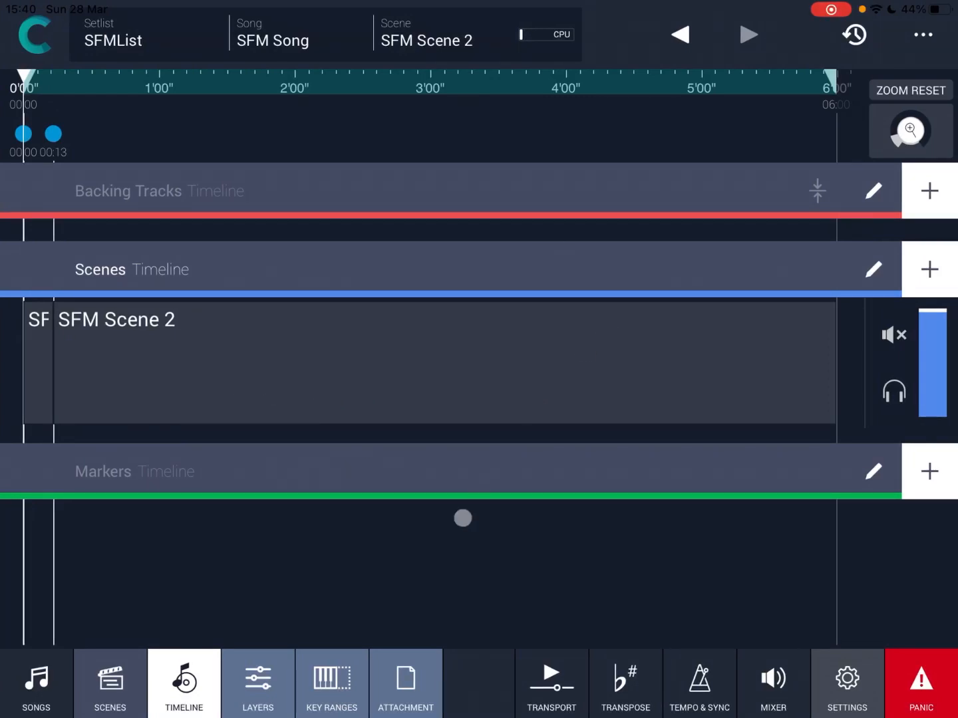
pyautogui.click(550, 683)
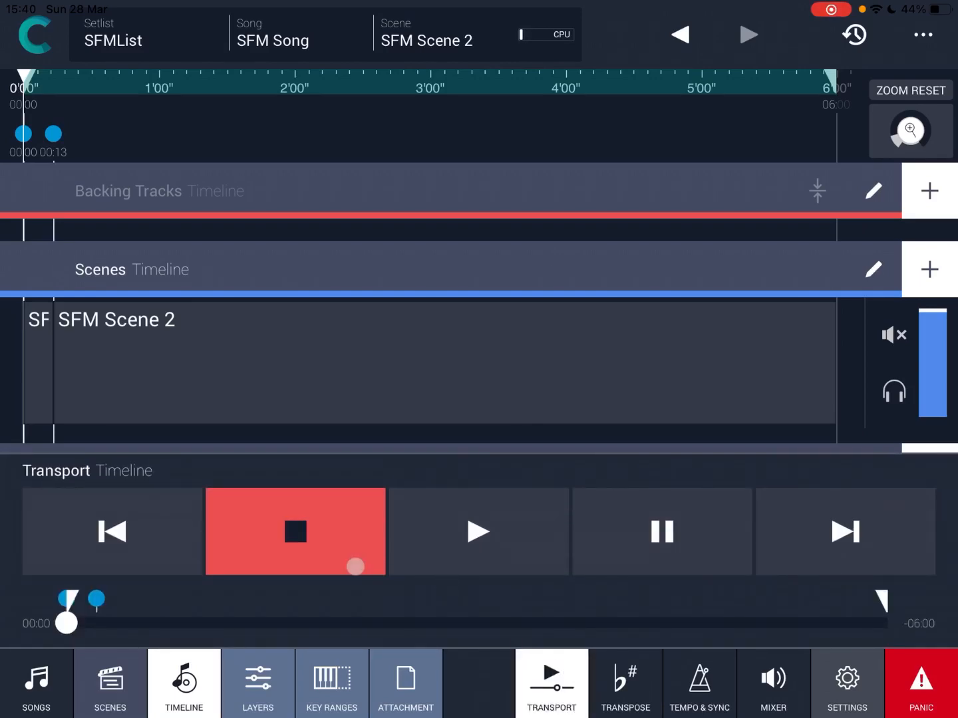
pyautogui.click(111, 532)
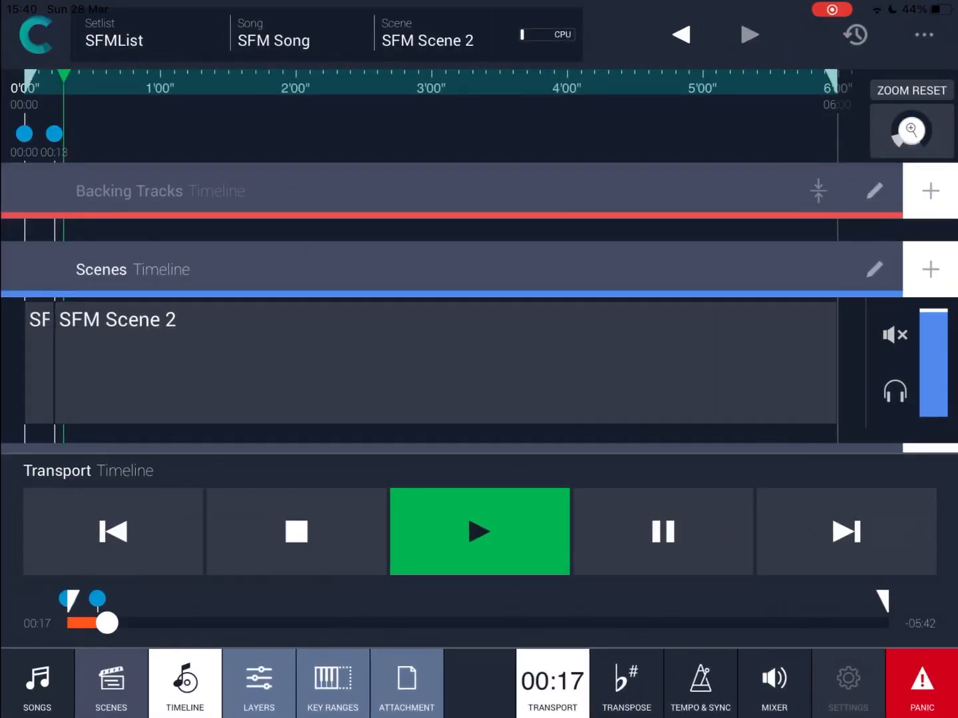
pyautogui.click(295, 531)
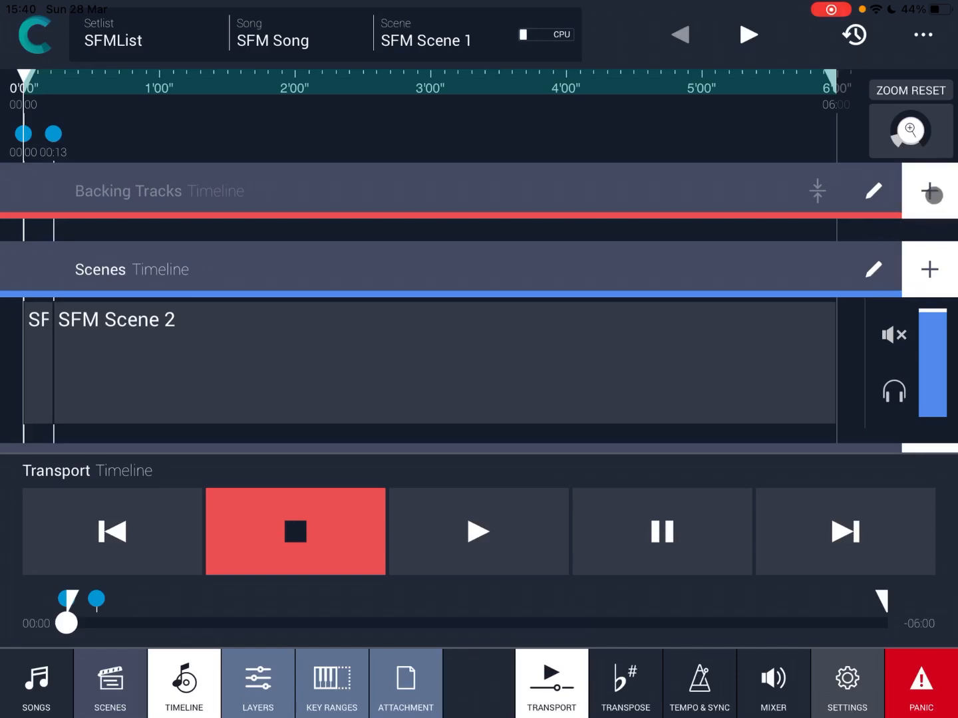
# Add Spacesynth - Stars from My Audio Files as a backing track at the song start.
pyautogui.click(932, 190)
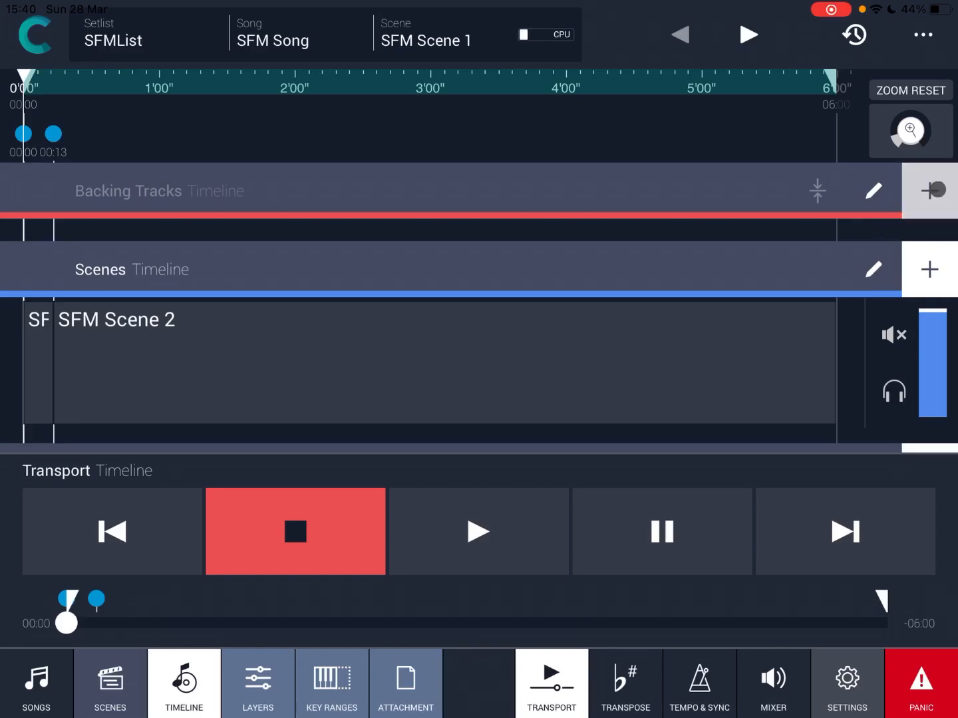
pyautogui.click(932, 189)
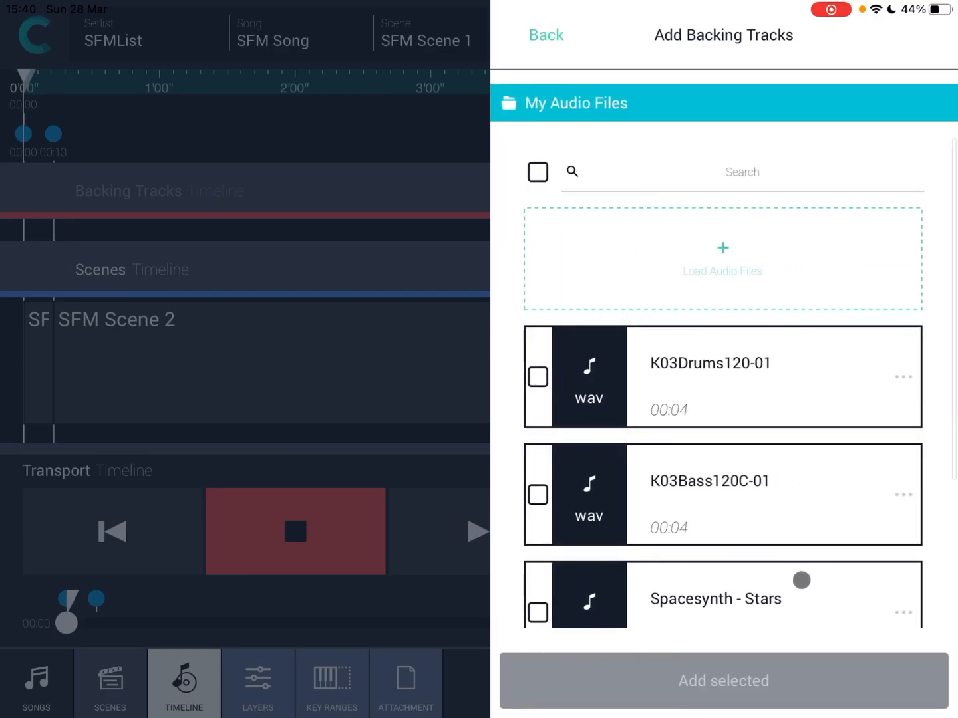
pyautogui.click(537, 613)
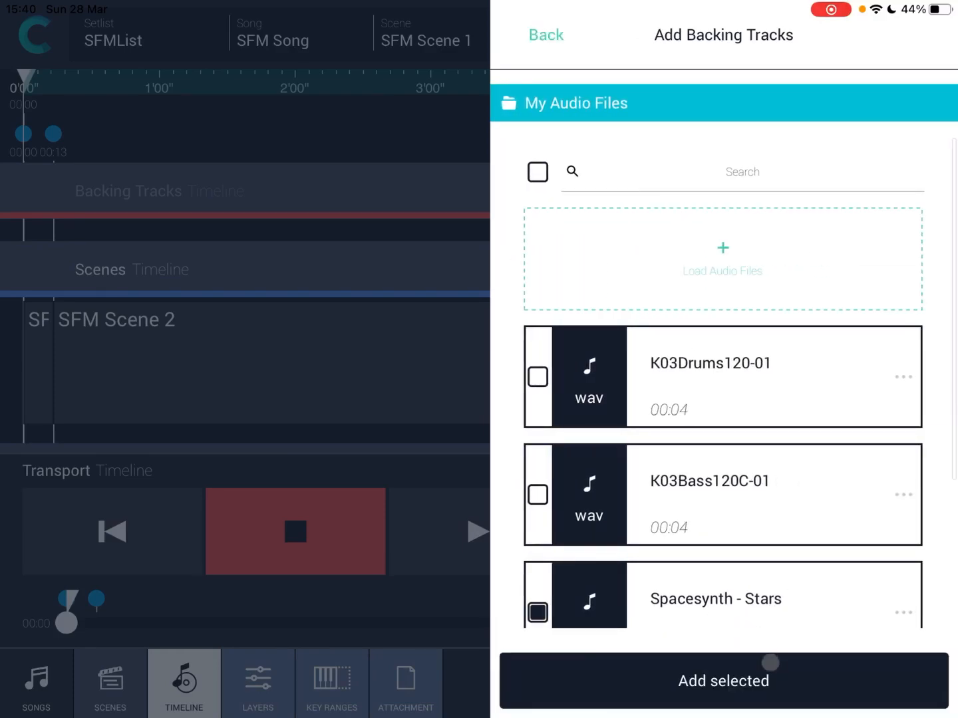
pyautogui.click(724, 680)
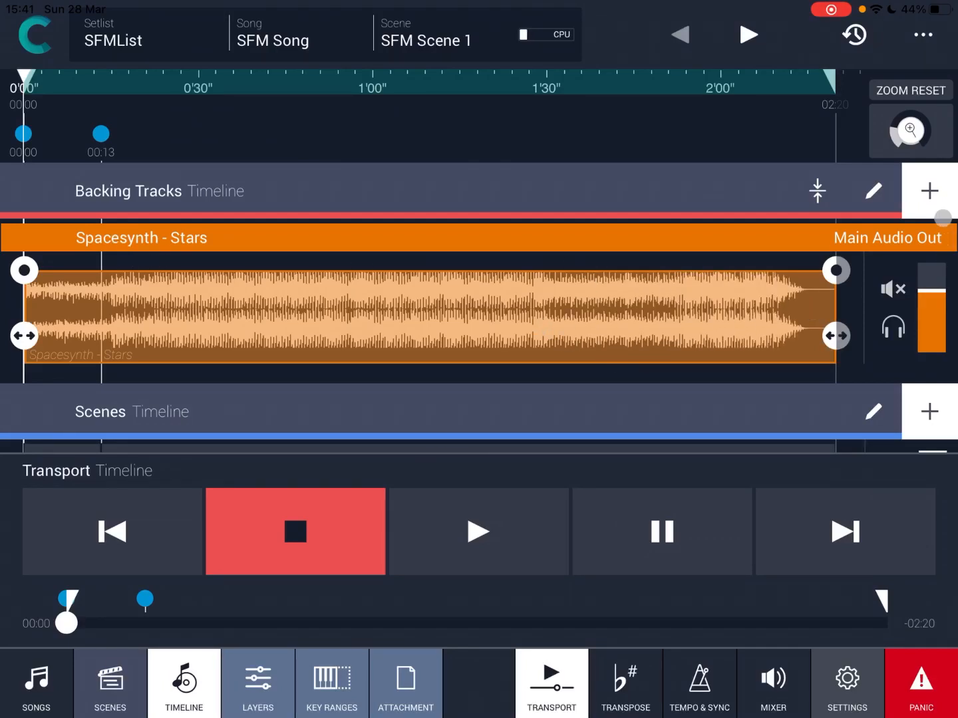
# Add Gadget - Harmonic Program as a second backing track placed at 00:11.625.
pyautogui.click(926, 189)
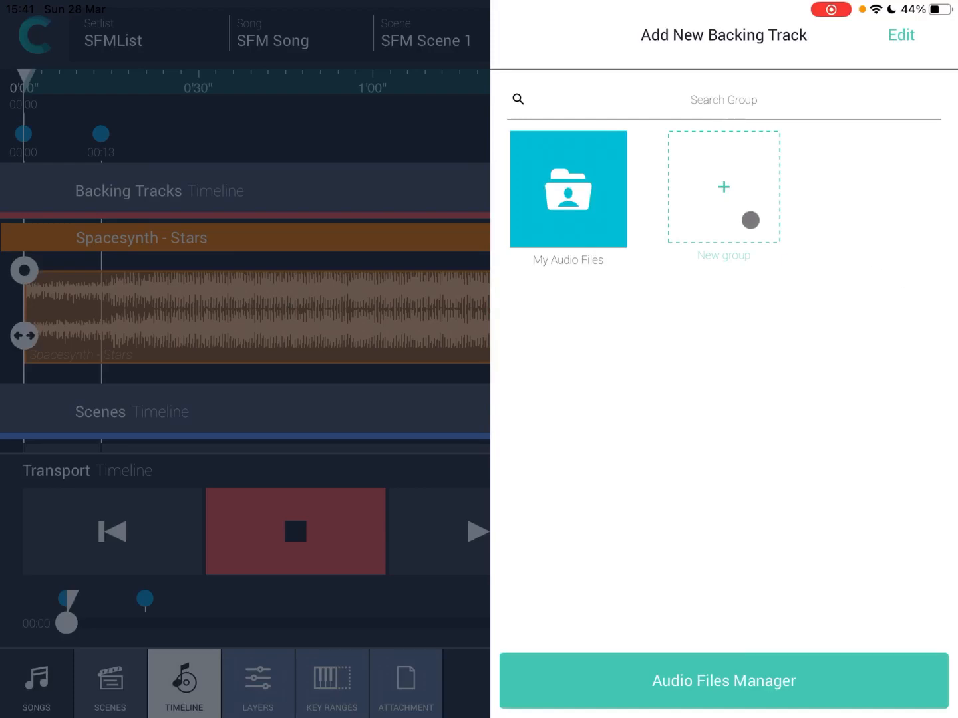
pyautogui.click(567, 189)
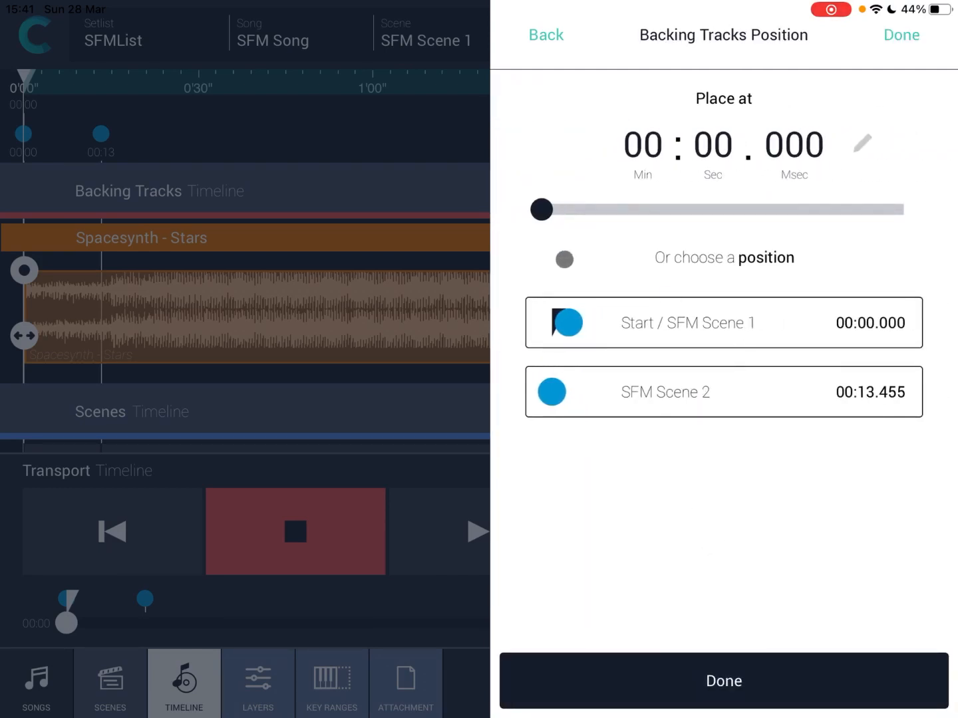
pyautogui.moveTo(541, 210); pyautogui.dragTo(573, 209)
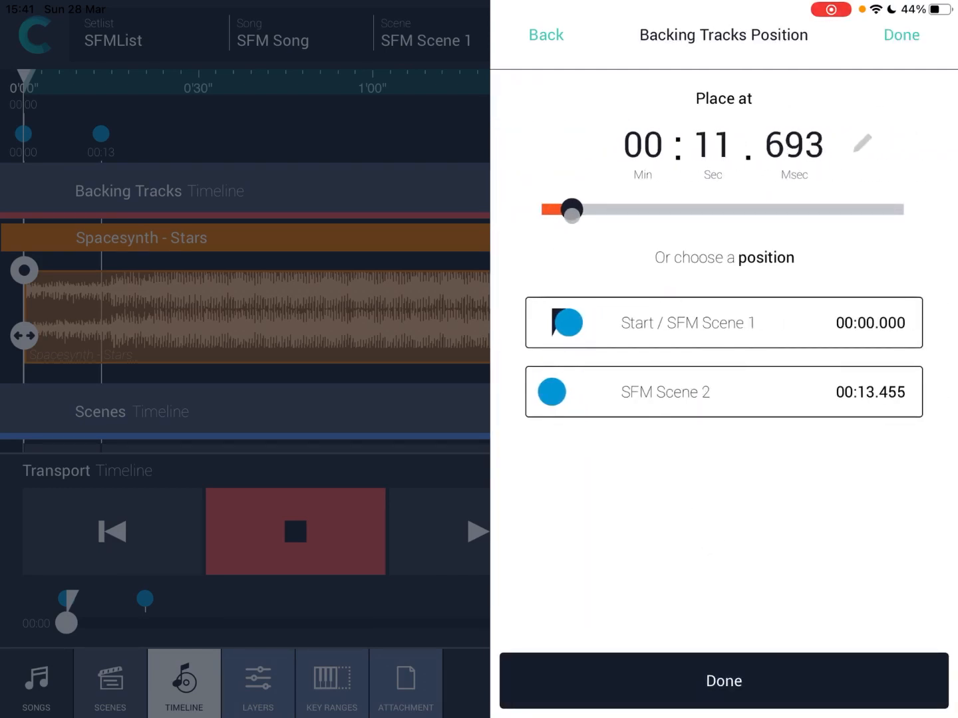
pyautogui.moveTo(573, 209); pyautogui.dragTo(569, 209)
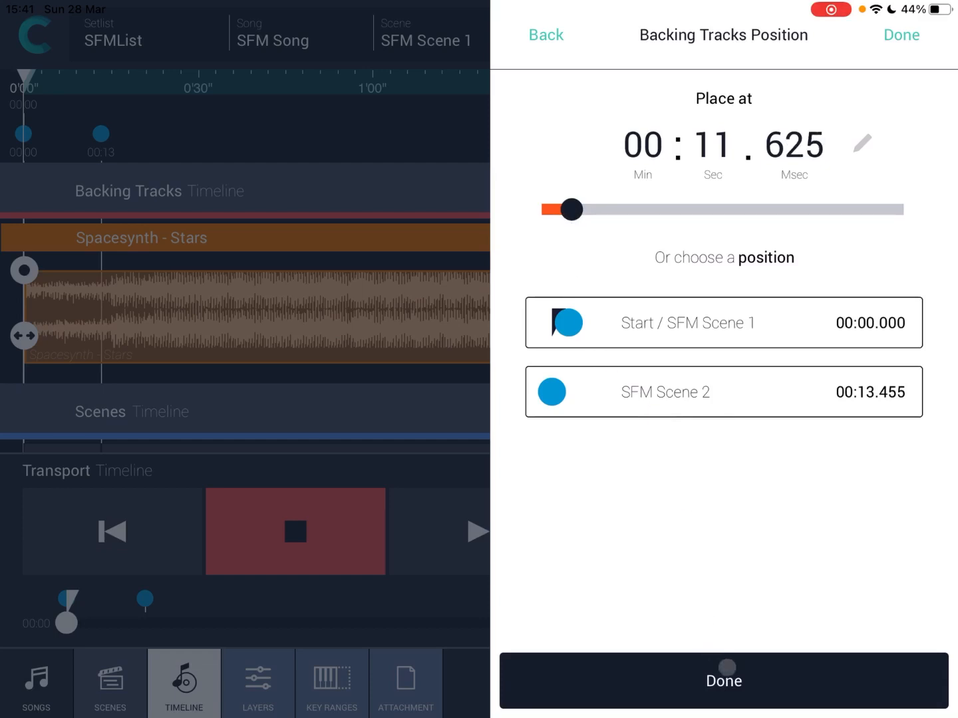
pyautogui.click(902, 35)
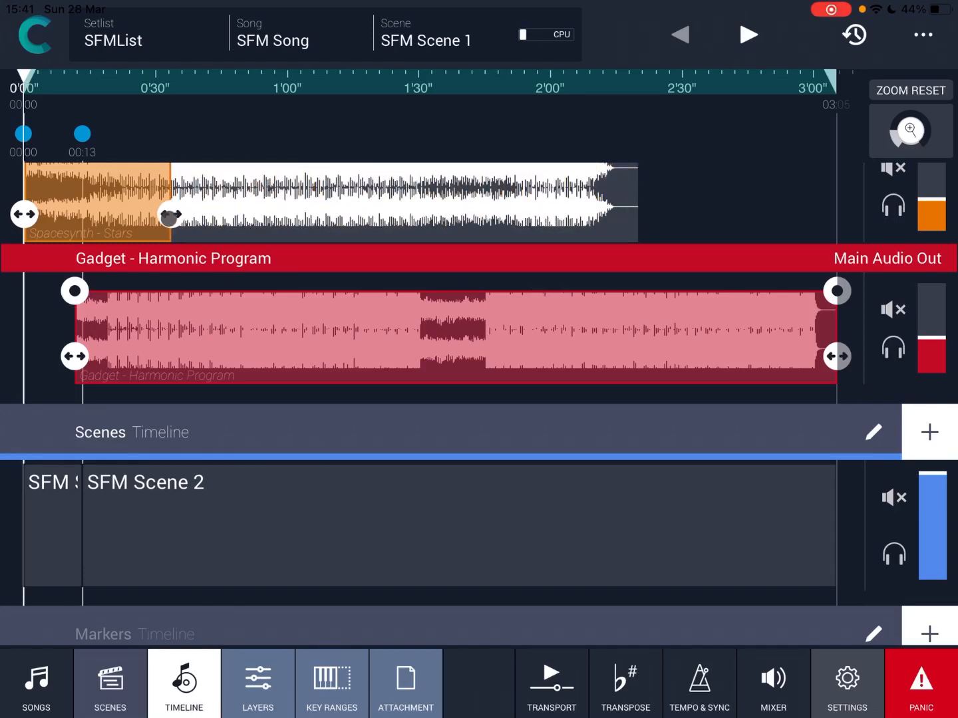
# Trim Spacesynth - Stars to end near 00:11 and give it a fade-out.
pyautogui.moveTo(170, 218); pyautogui.dragTo(110, 218)
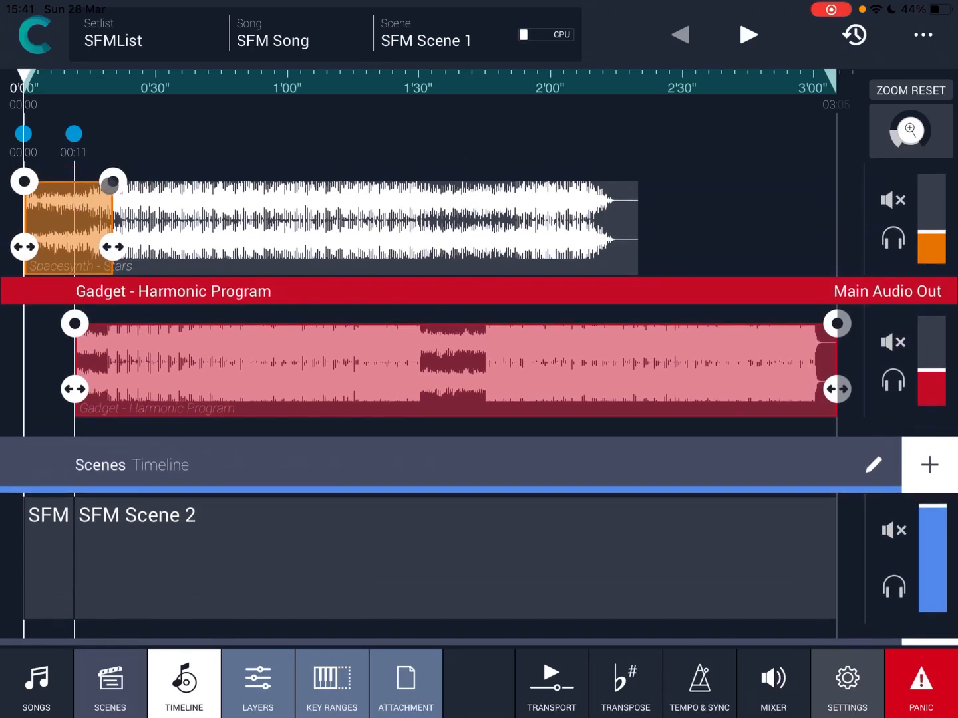
pyautogui.moveTo(114, 181); pyautogui.dragTo(70, 181)
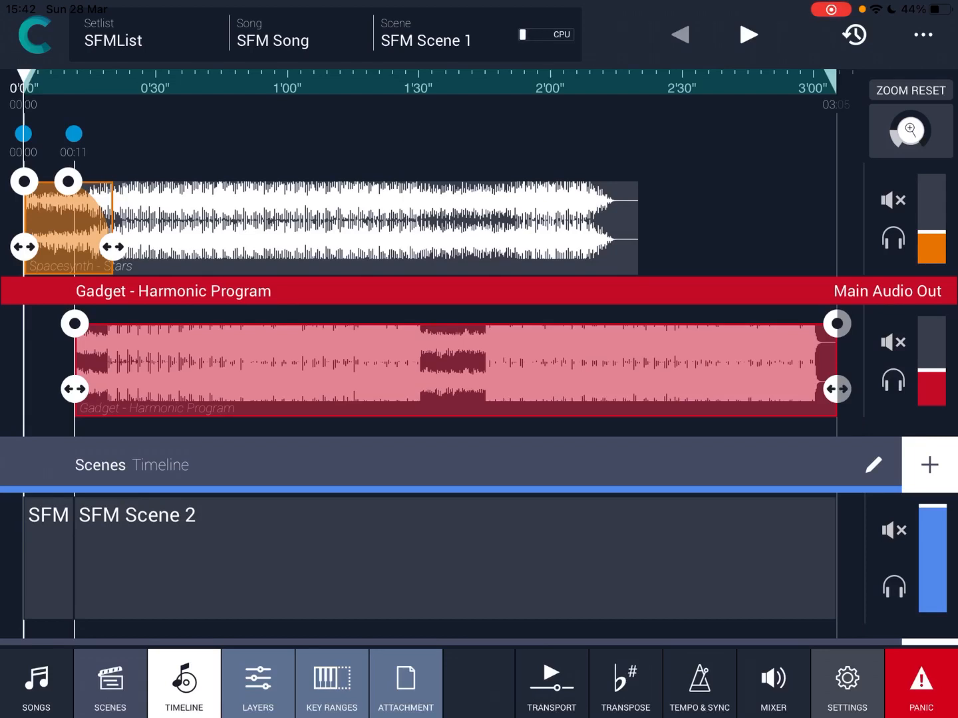
pyautogui.click(550, 684)
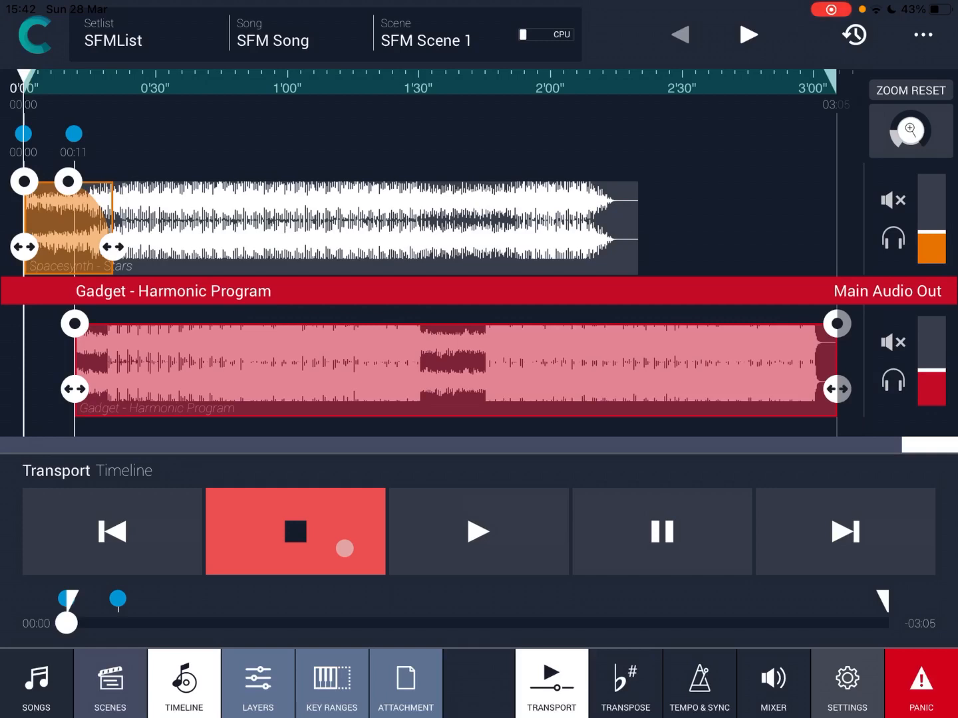
# Review the scene's key range settings and the song's attachments.
pyautogui.click(331, 683)
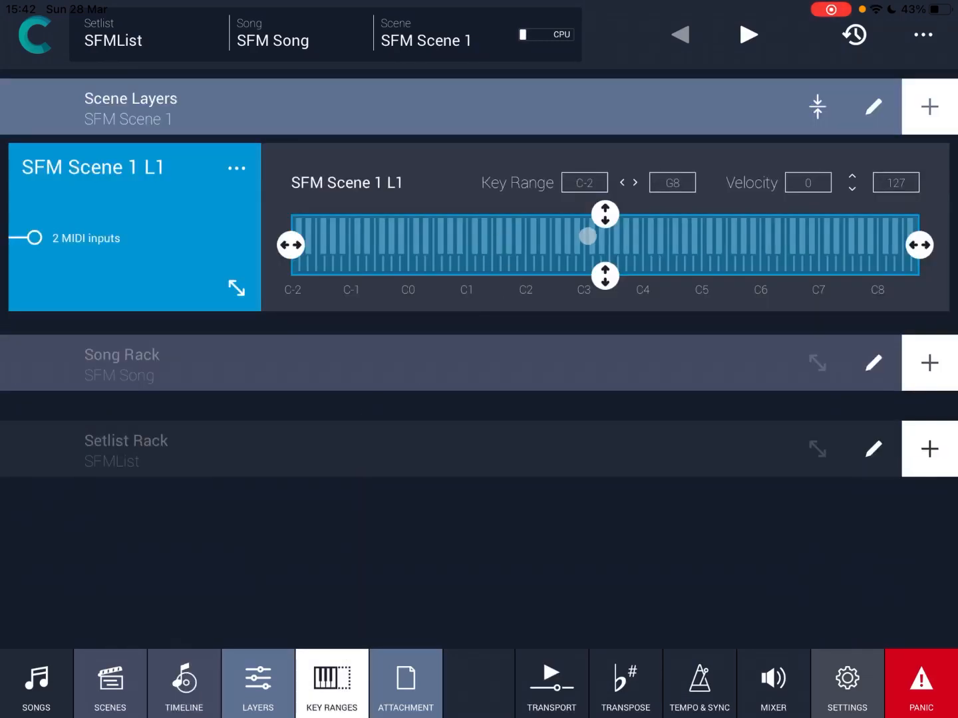
pyautogui.moveTo(586, 256); pyautogui.dragTo(661, 260)
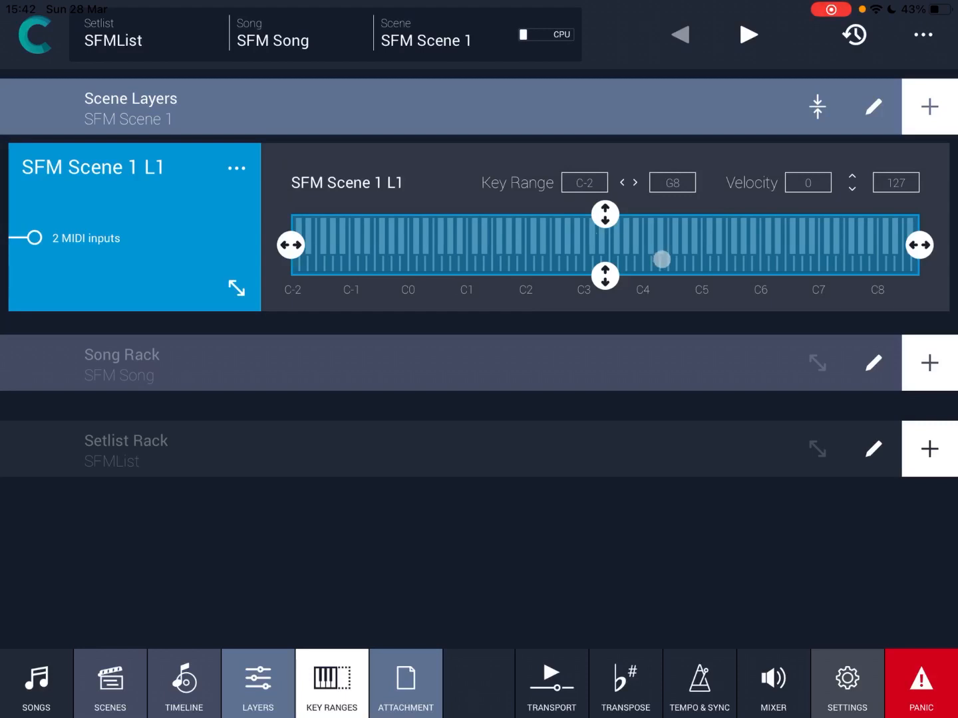
pyautogui.click(405, 687)
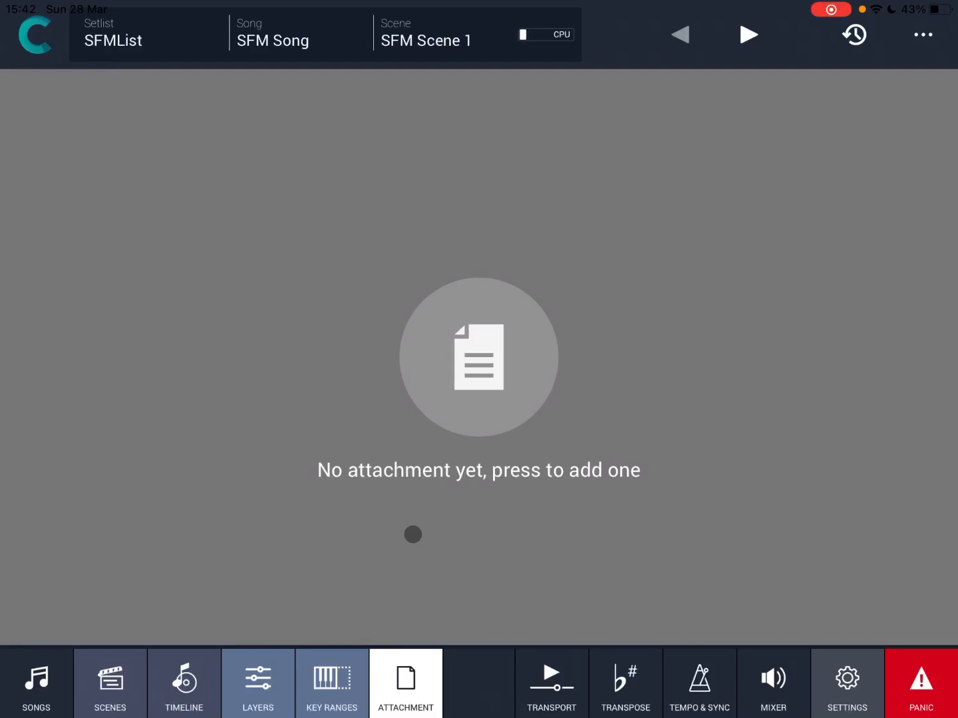
# Check backing-track levels in the Mixer, then return to the SFMList setlist.
pyautogui.click(772, 693)
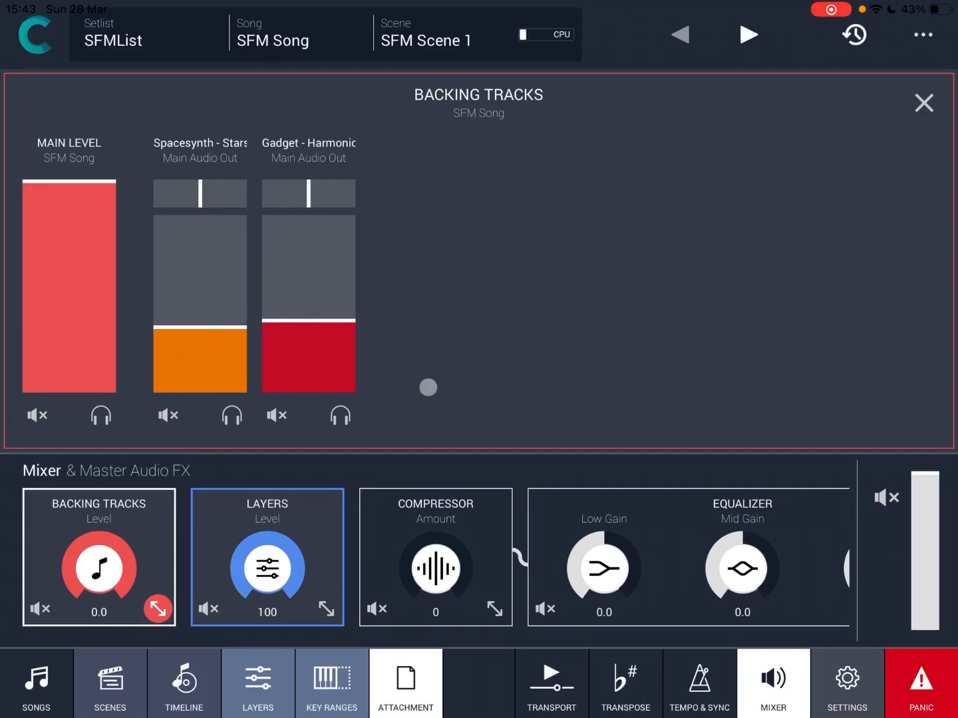
pyautogui.click(845, 692)
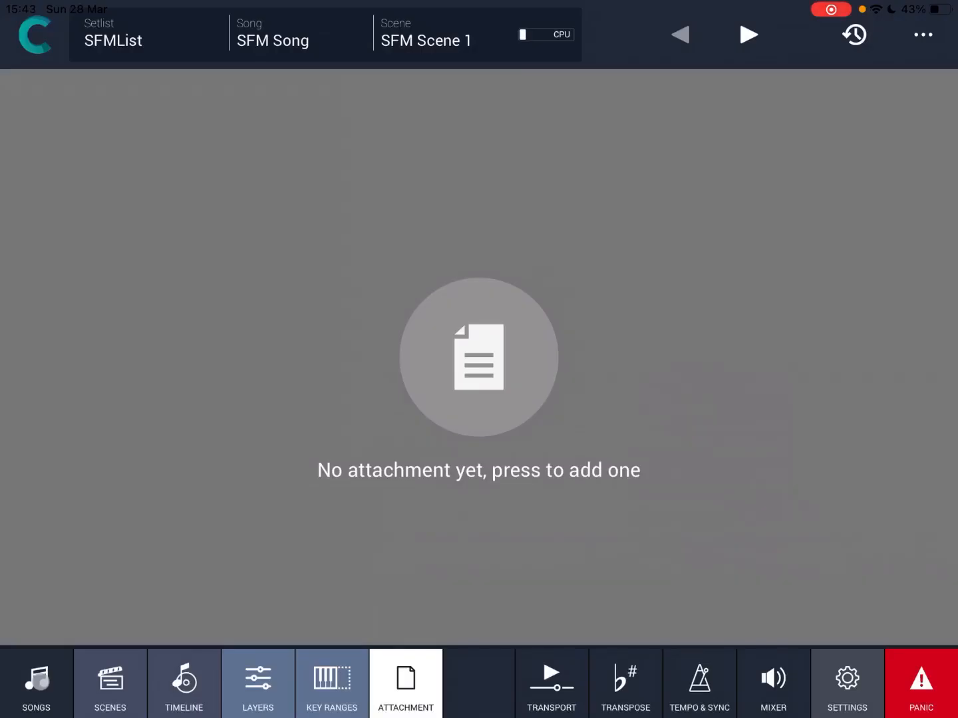
pyautogui.click(36, 687)
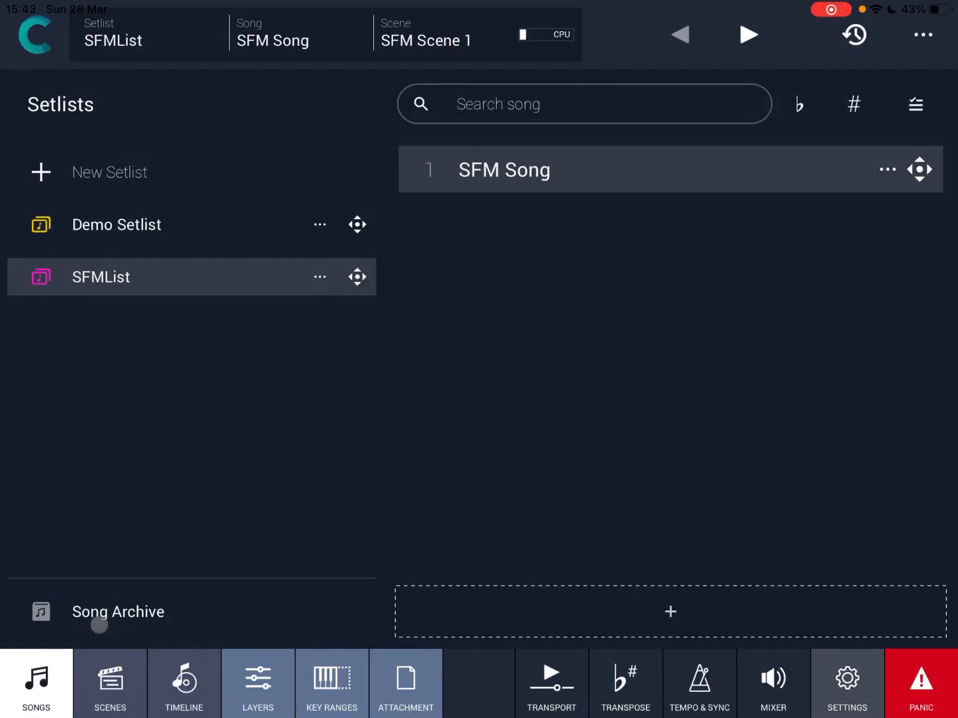